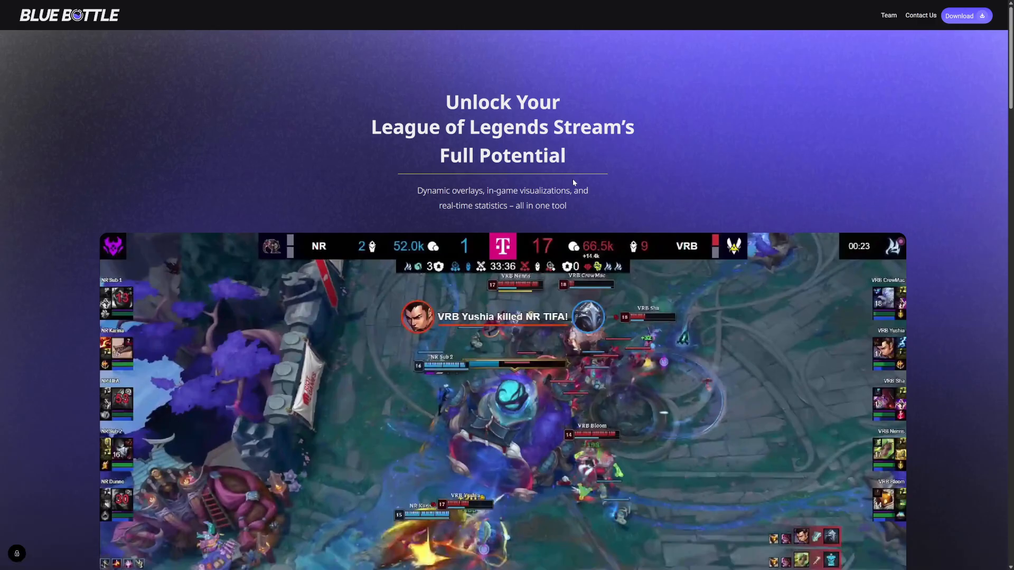
# Look through the view options and application settings, then return to the teams list.
pyautogui.scroll(-3)
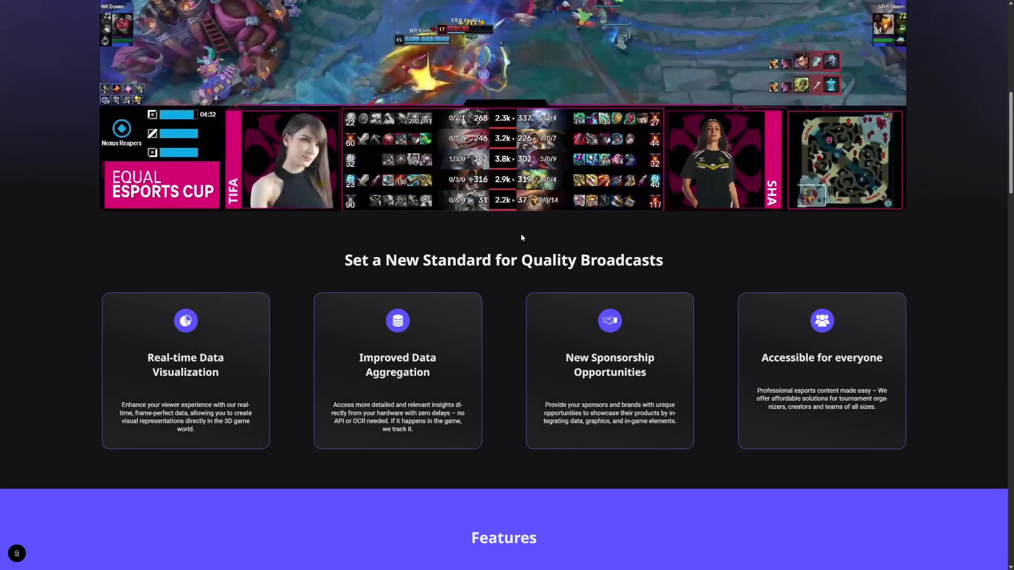
pyautogui.scroll(3)
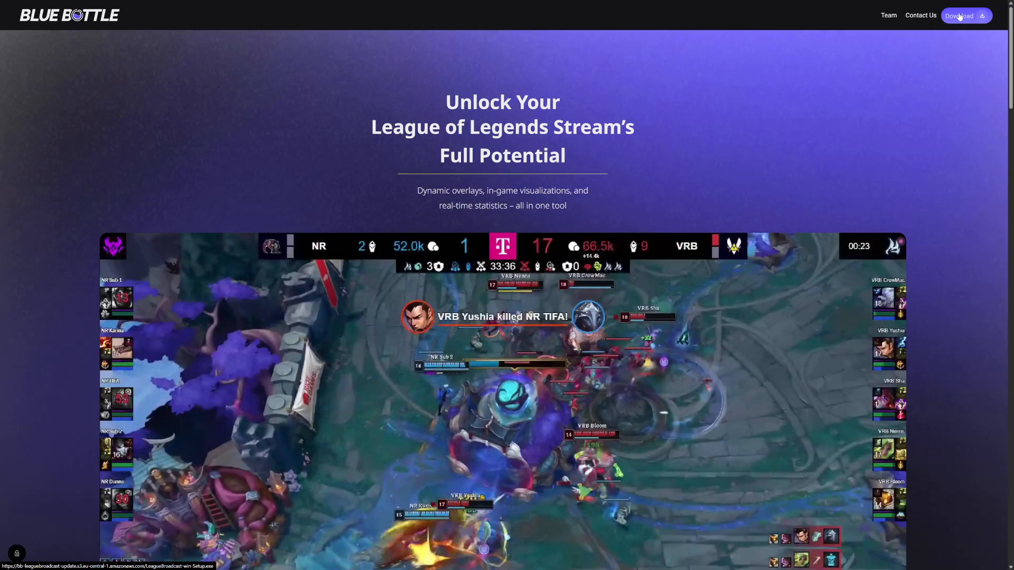
pyautogui.moveTo(359, 107)
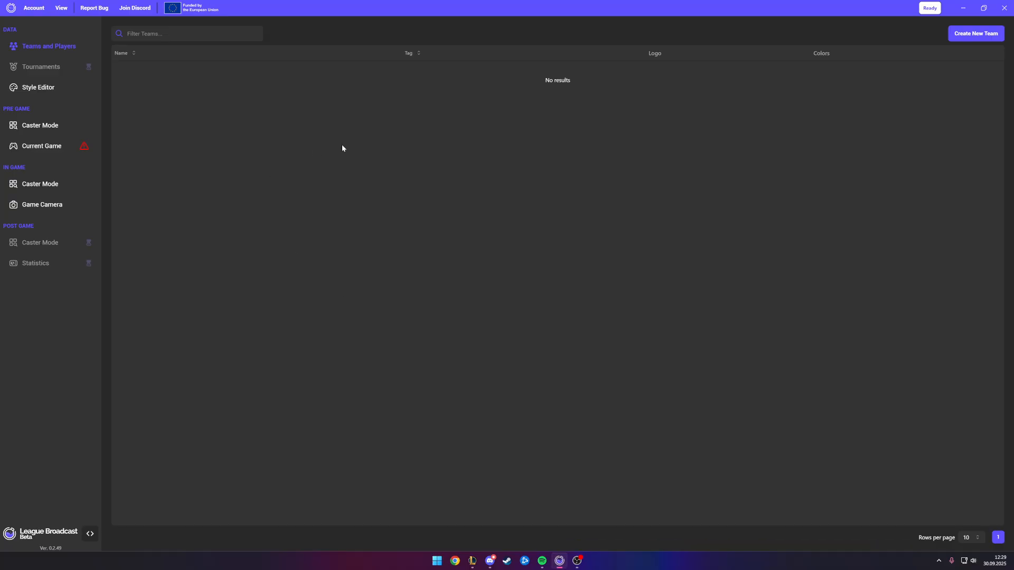
pyautogui.moveTo(275, 135)
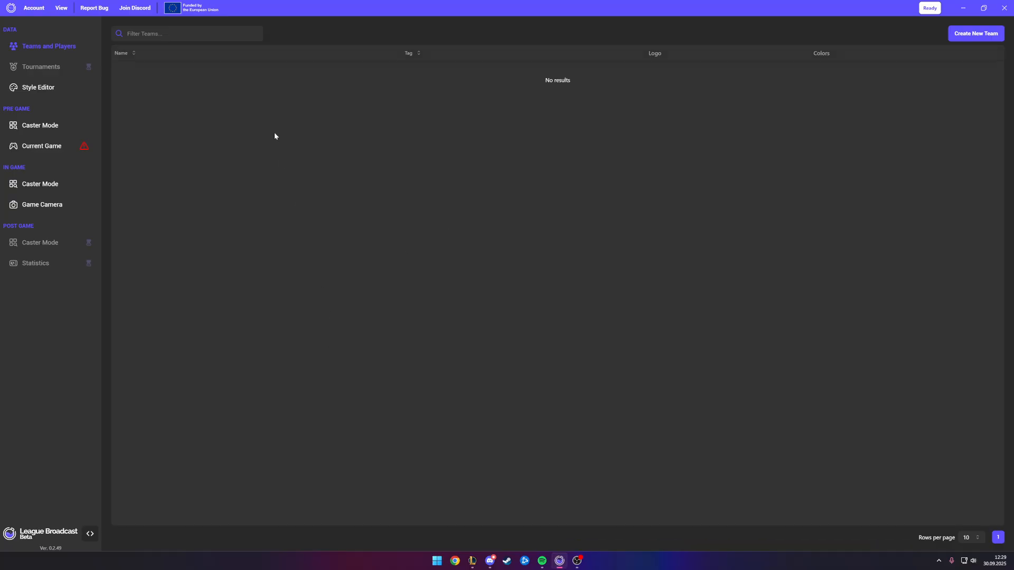
pyautogui.moveTo(649, 299)
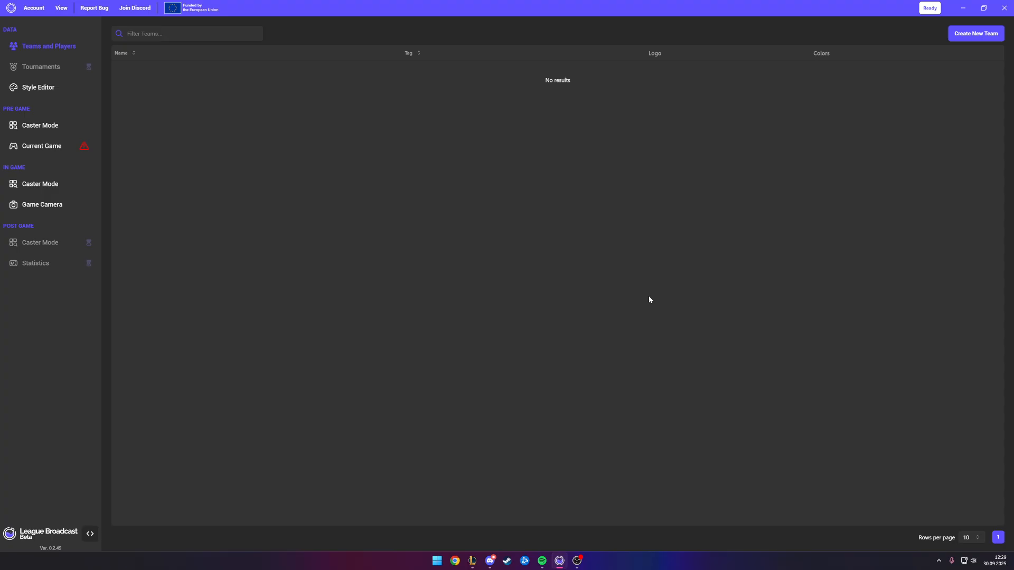
pyautogui.moveTo(475, 370)
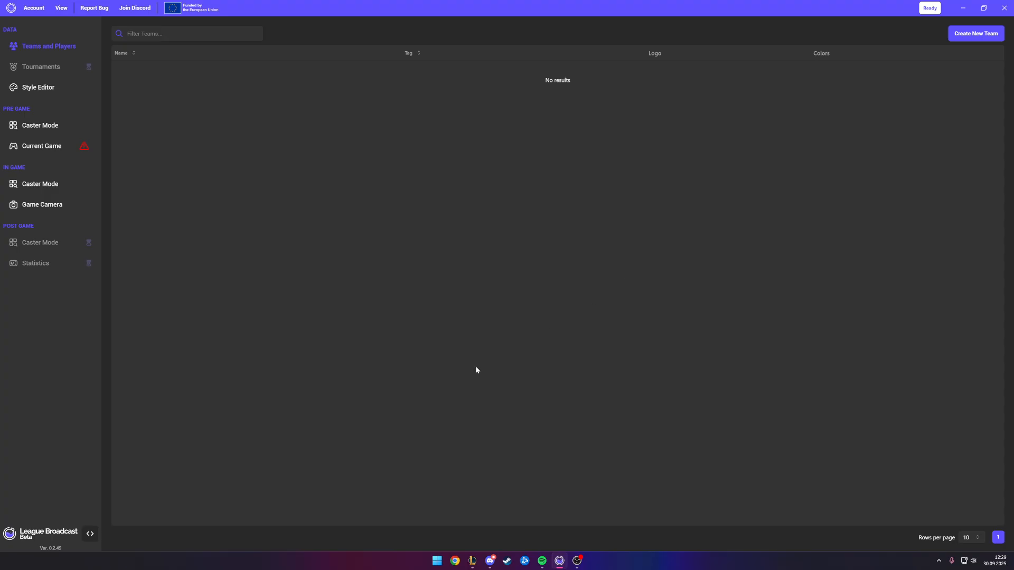
pyautogui.moveTo(470, 342)
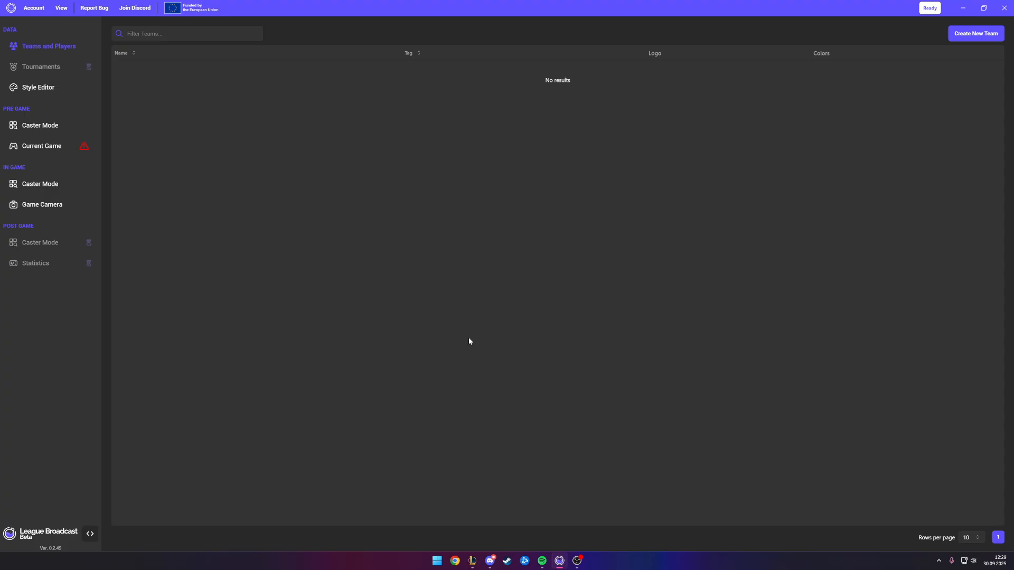
pyautogui.moveTo(462, 322)
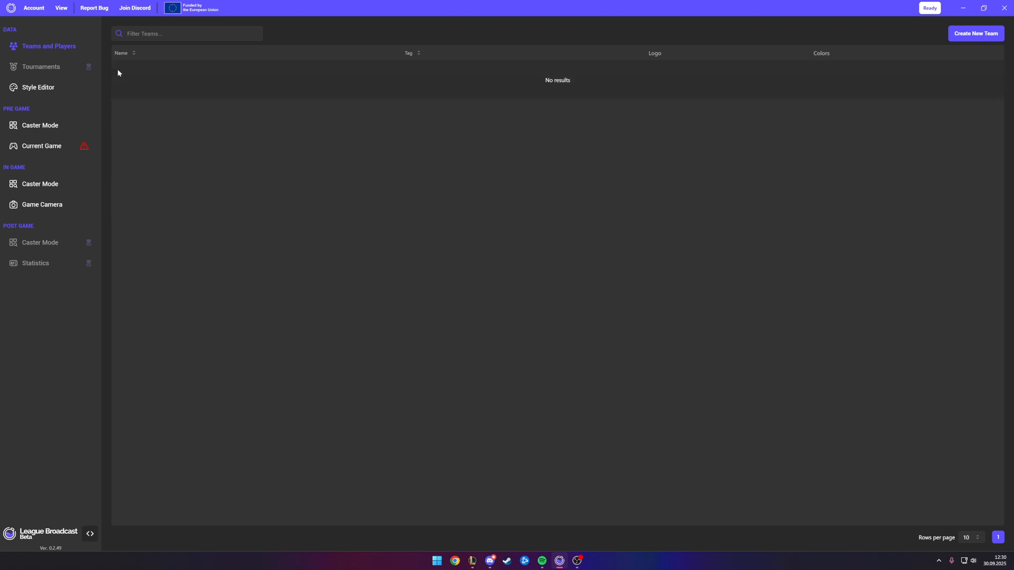
pyautogui.click(61, 8)
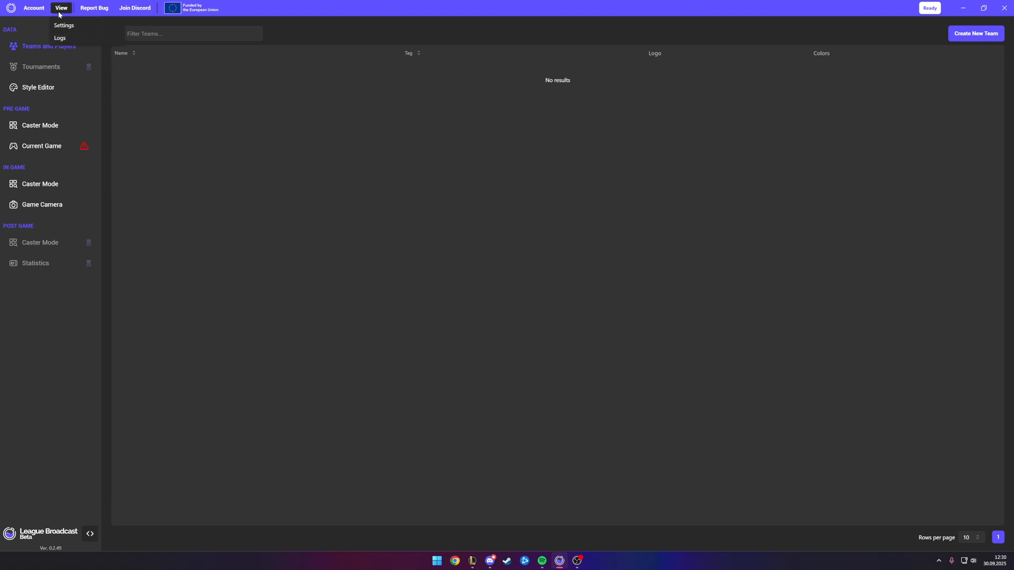
pyautogui.click(63, 25)
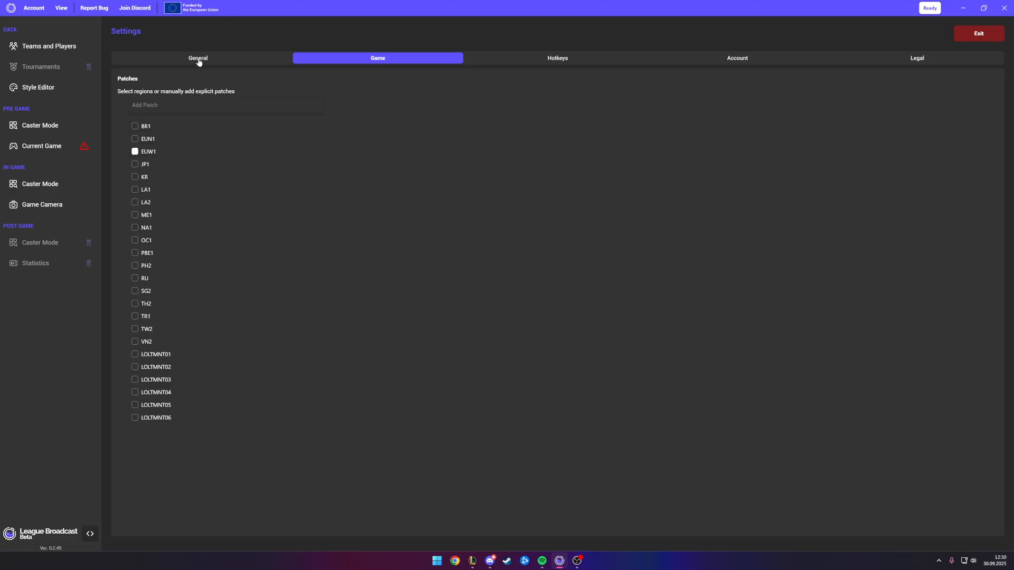
pyautogui.click(49, 46)
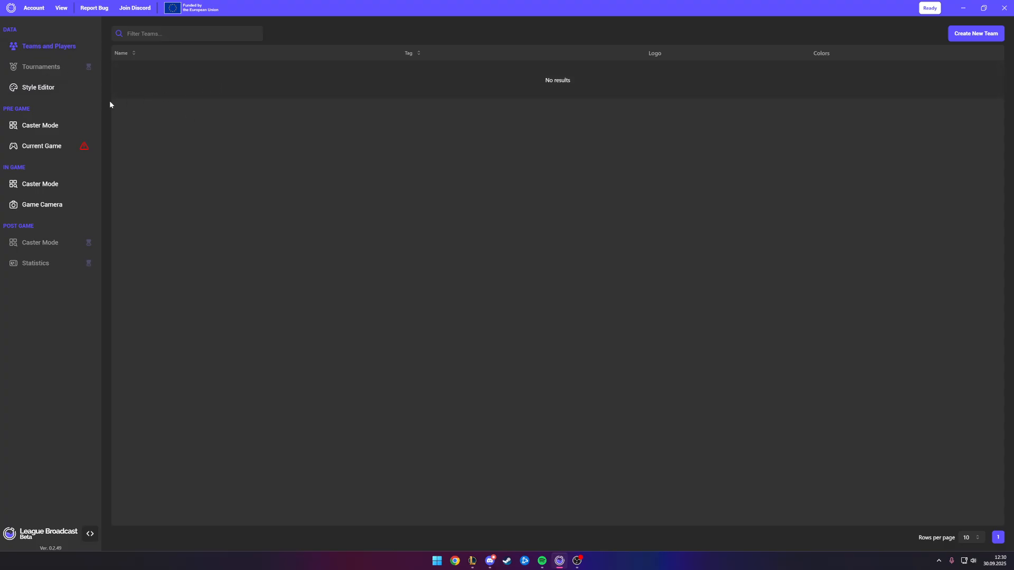
pyautogui.moveTo(79, 169)
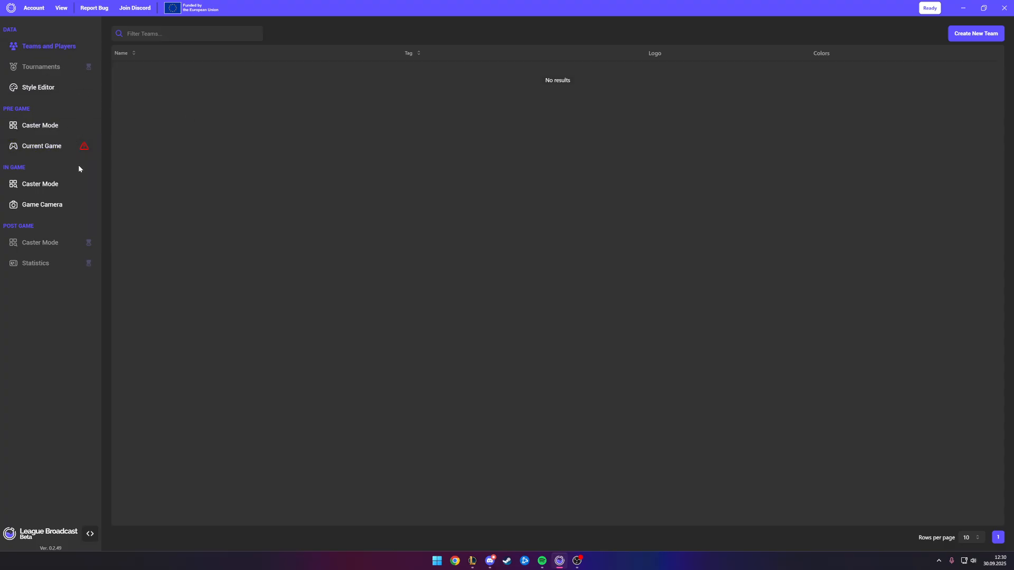
pyautogui.moveTo(86, 153)
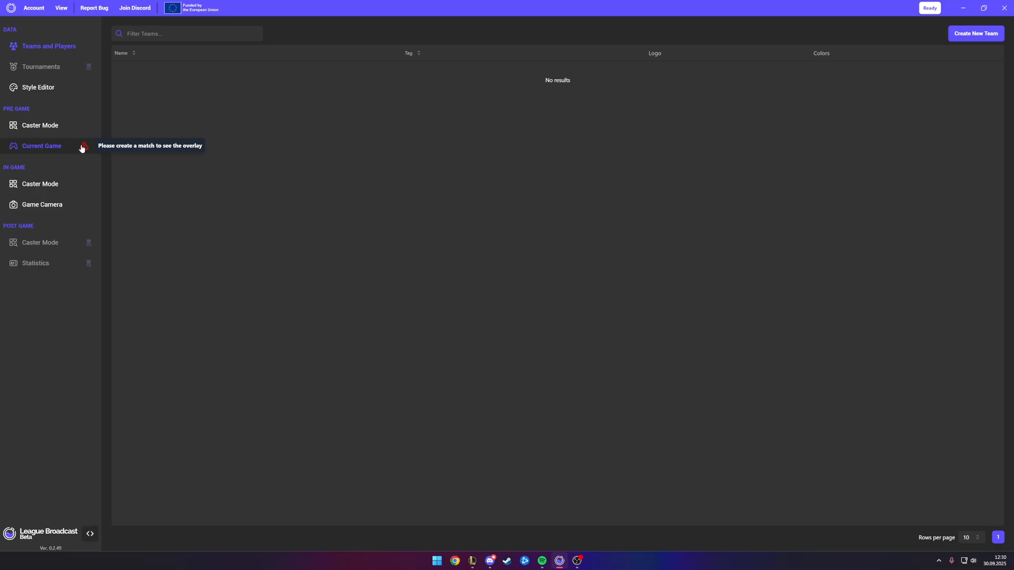
pyautogui.moveTo(67, 58)
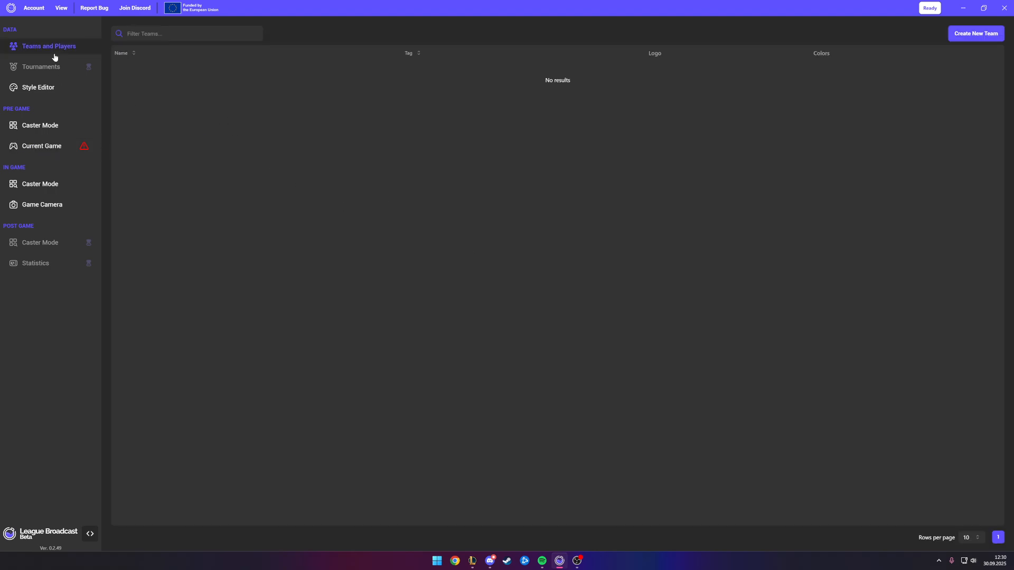
# Create team test1 with tag 123.
pyautogui.click(975, 32)
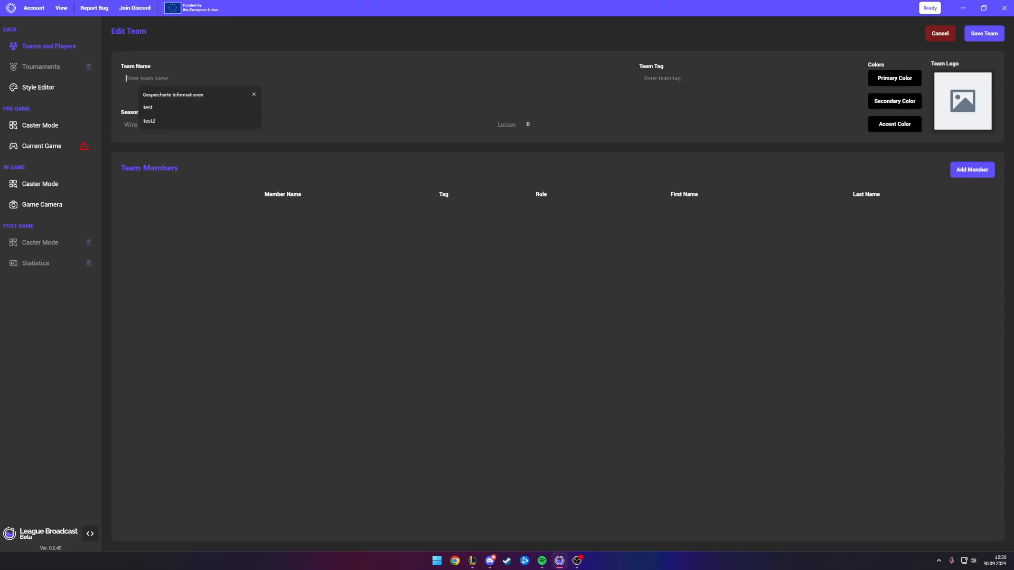
pyautogui.write('test1')
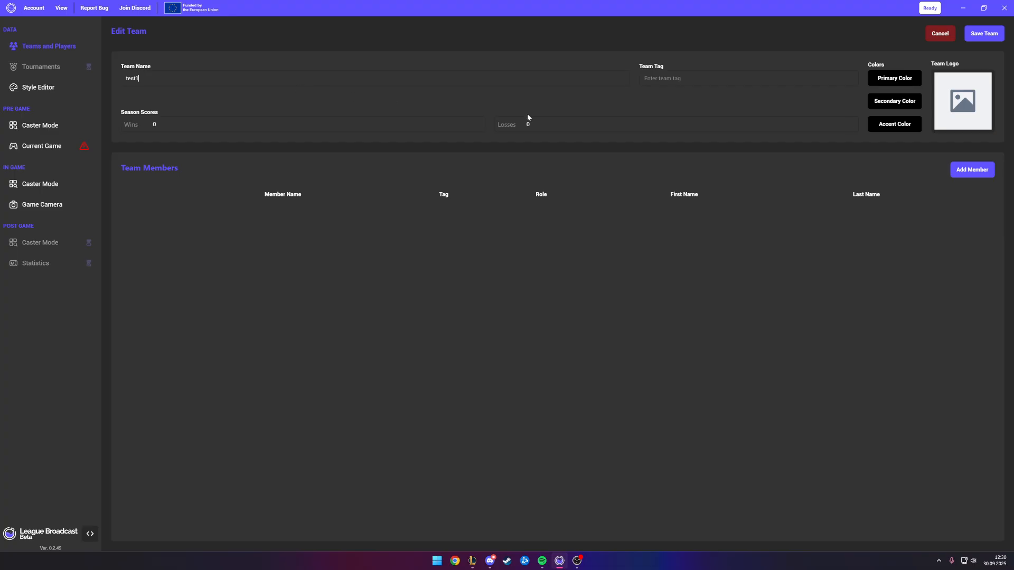
pyautogui.write('123')
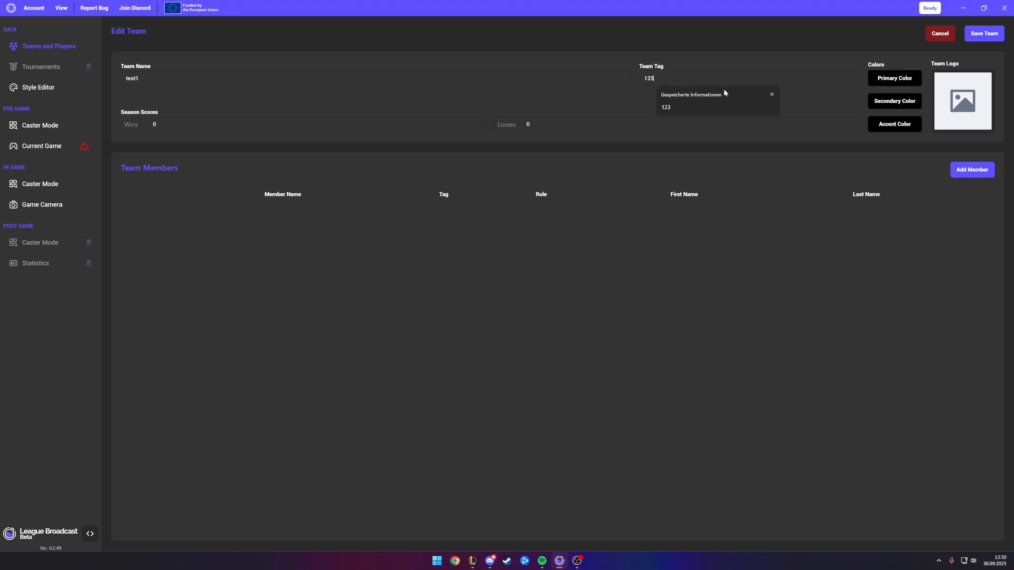
pyautogui.click(983, 33)
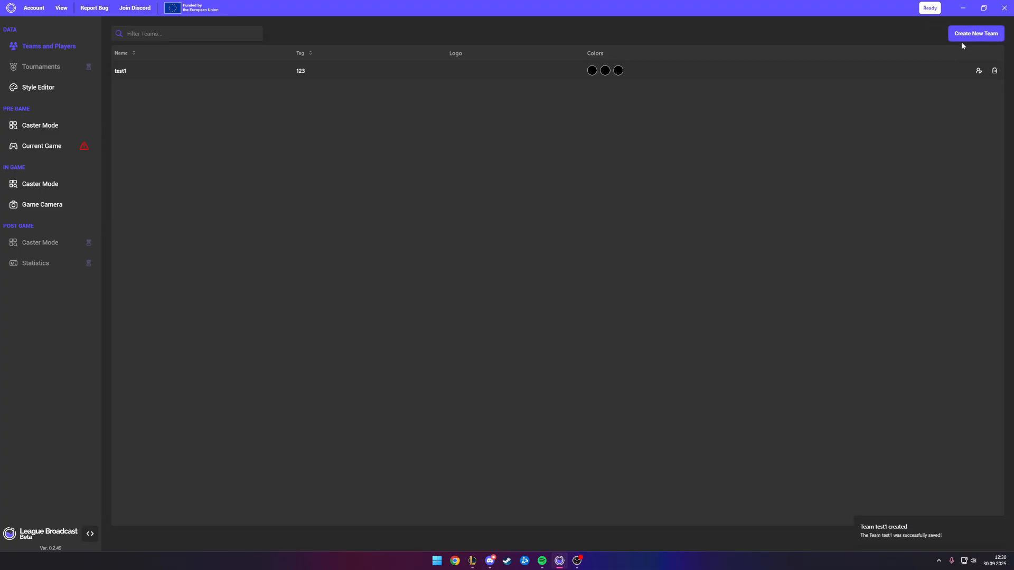
# Create a second team, test2, with tag 321.
pyautogui.click(975, 32)
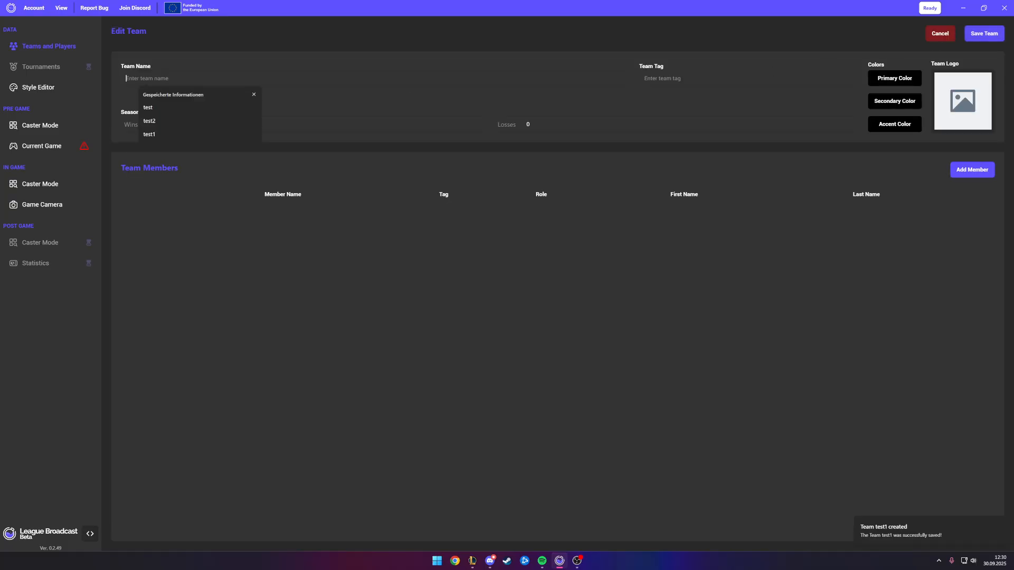
pyautogui.write('1')
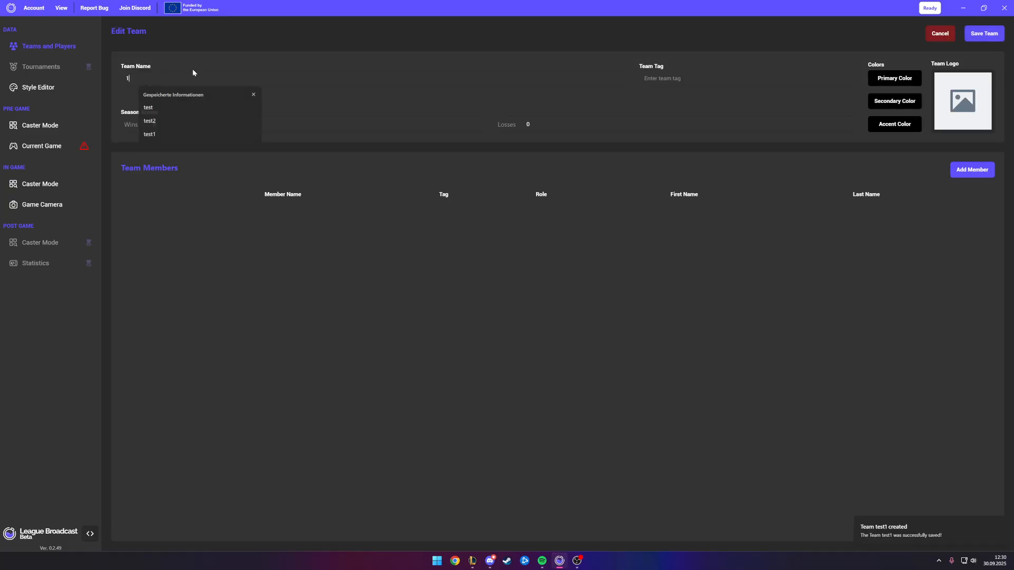
pyautogui.click(149, 121)
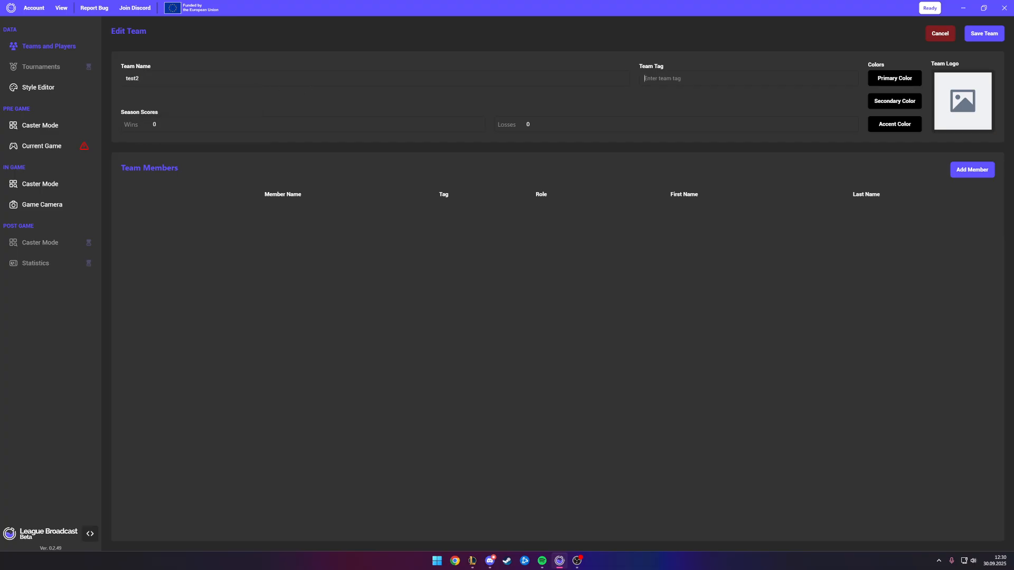
pyautogui.write('321')
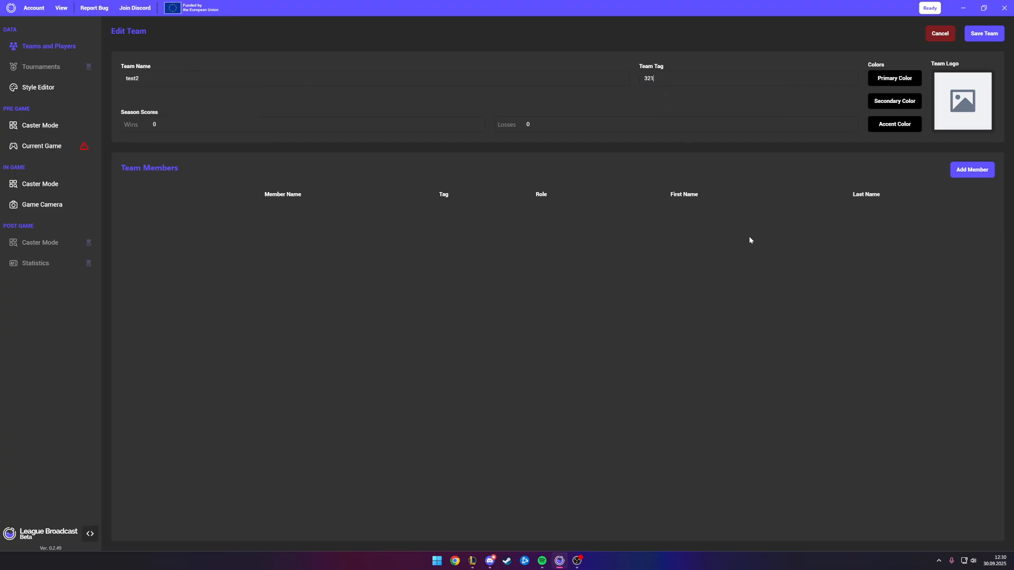
pyautogui.click(983, 33)
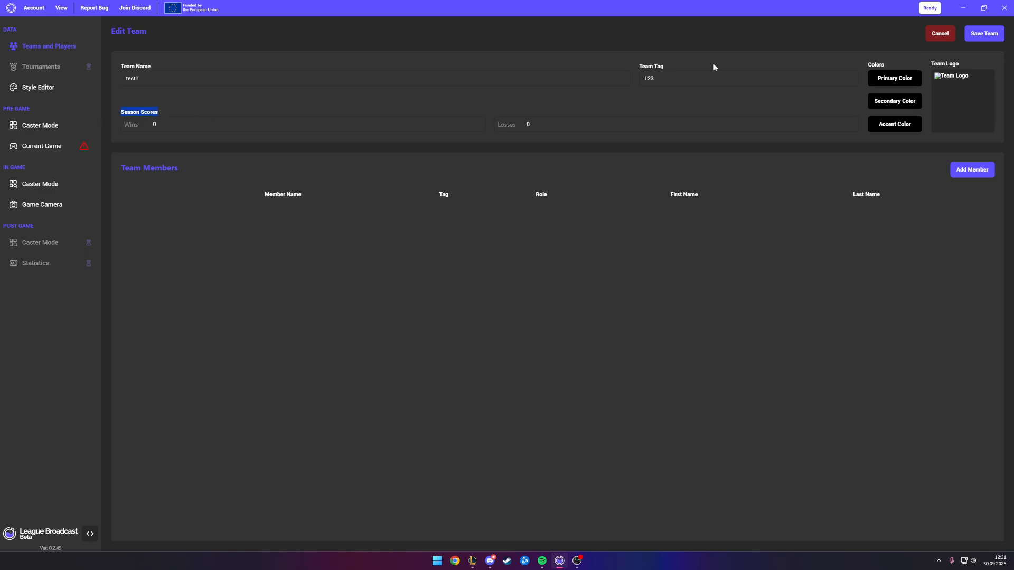
# Try choosing a team logo for test1, close the file chooser, and save the team.
pyautogui.click(962, 100)
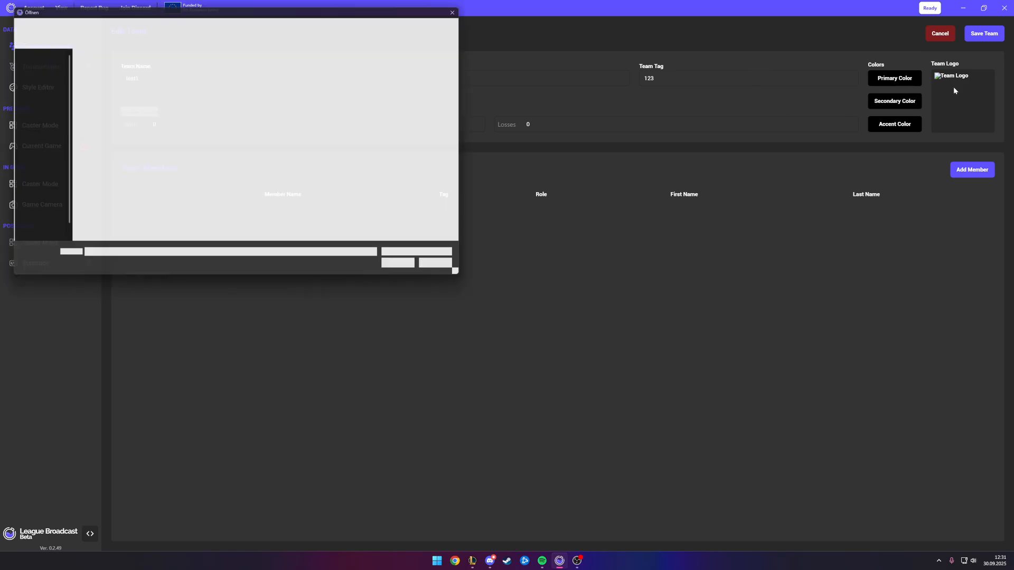
pyautogui.click(452, 12)
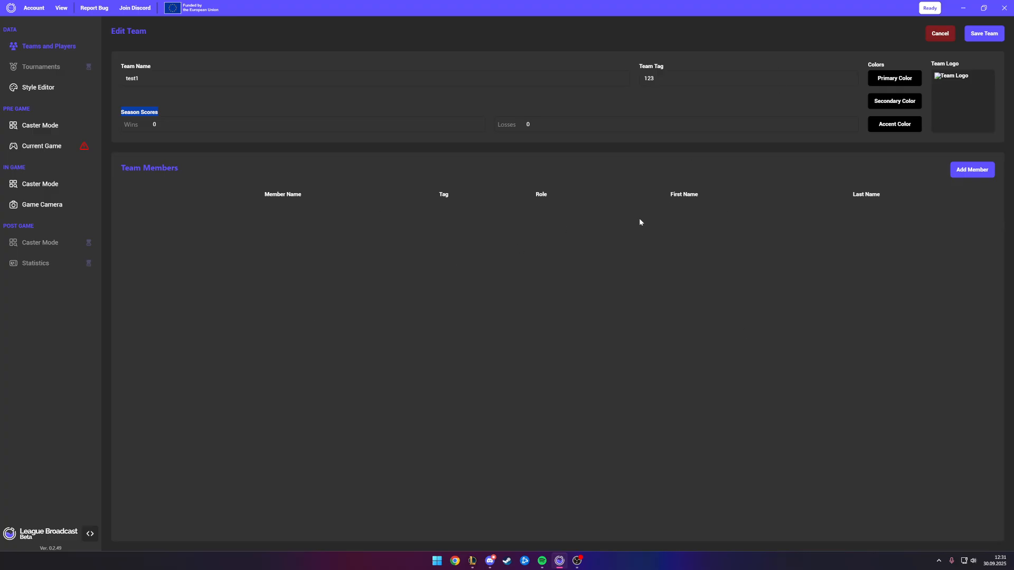
pyautogui.moveTo(998, 57)
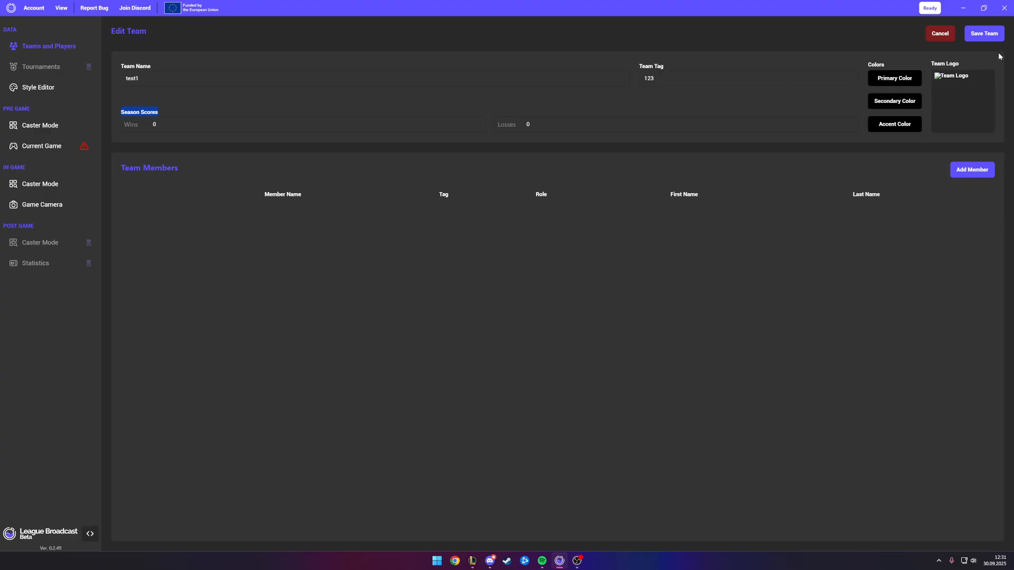
pyautogui.click(983, 33)
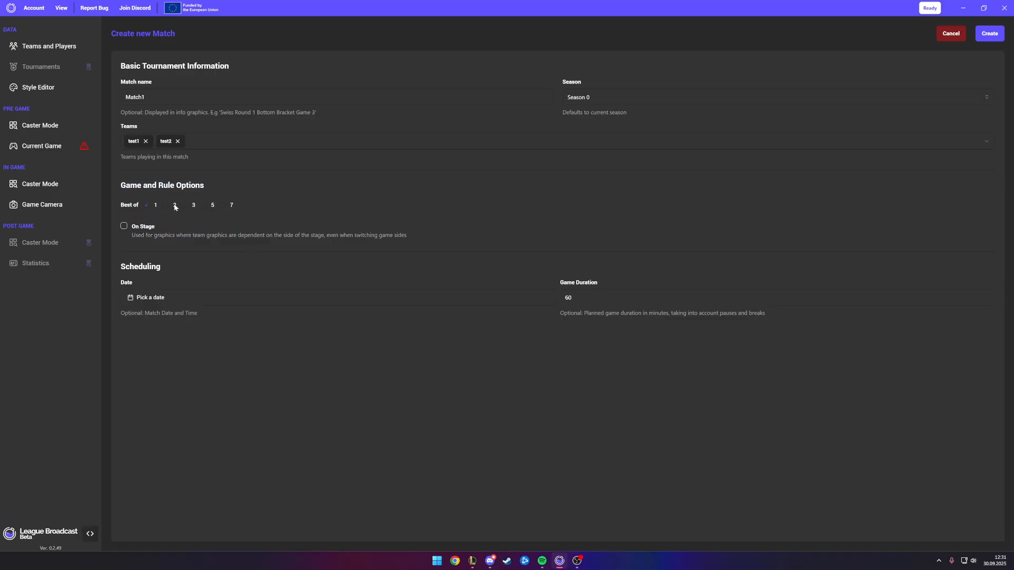
# Set Match1 between test1 and test2 to best of one and create it.
pyautogui.click(193, 205)
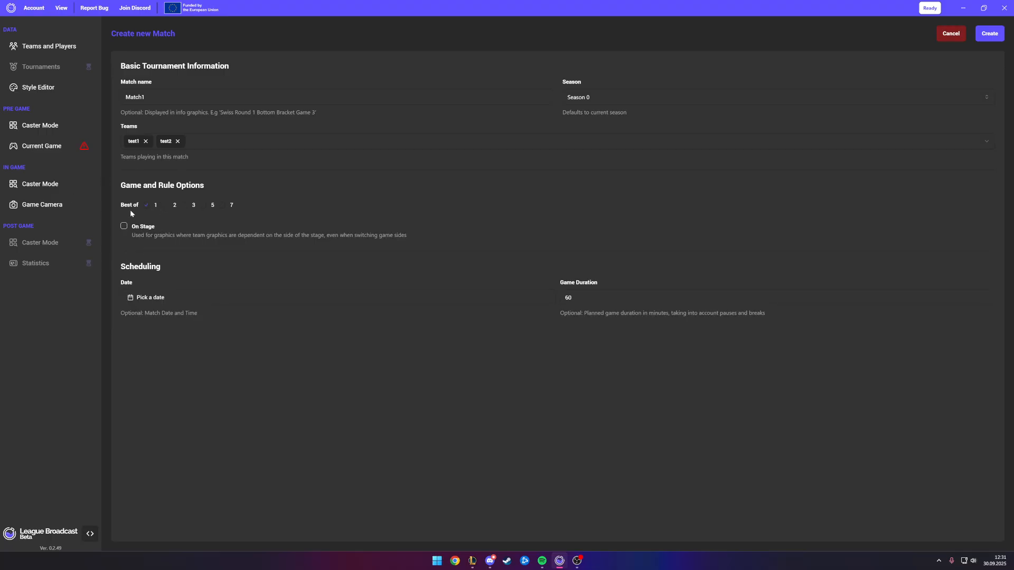
pyautogui.click(988, 33)
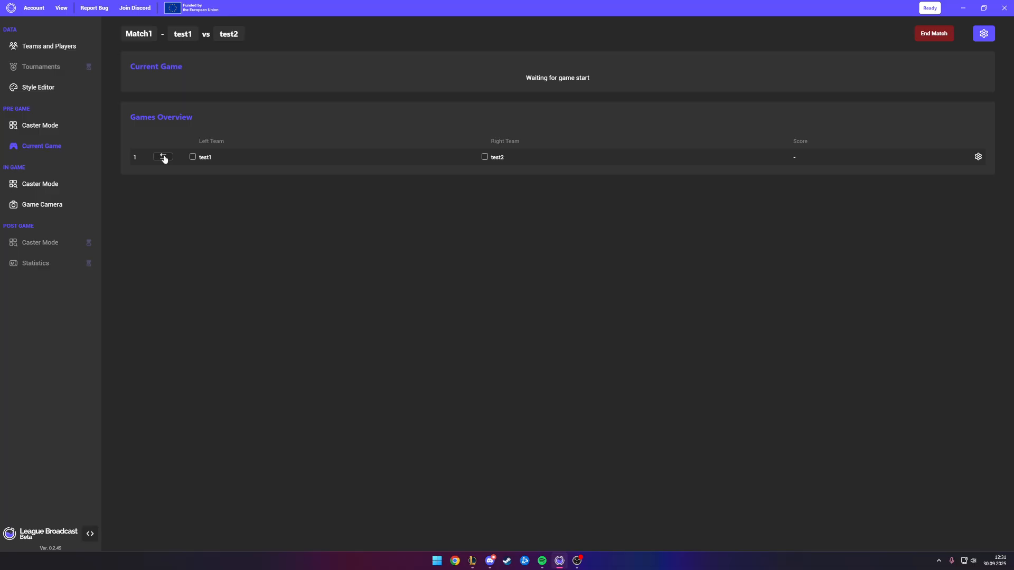
pyautogui.click(163, 157)
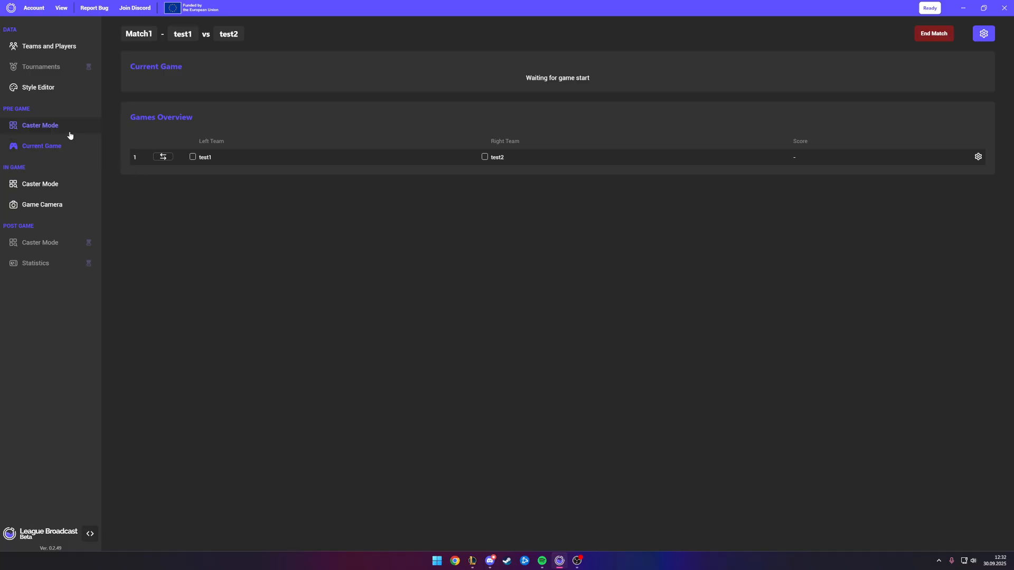
# Open the Style Editor and browse the pre-game BottomRow set options.
pyautogui.click(37, 87)
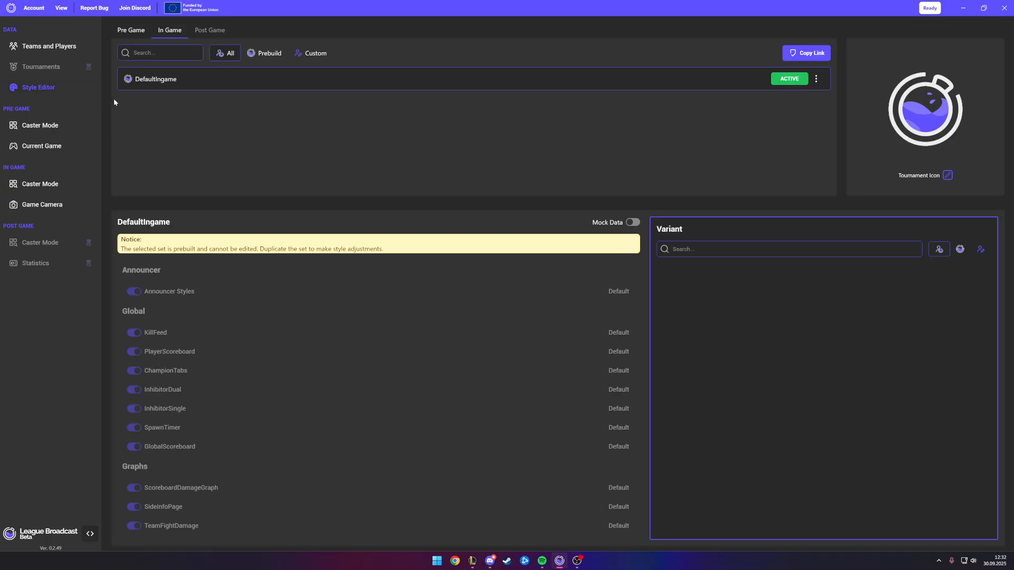
pyautogui.click(132, 30)
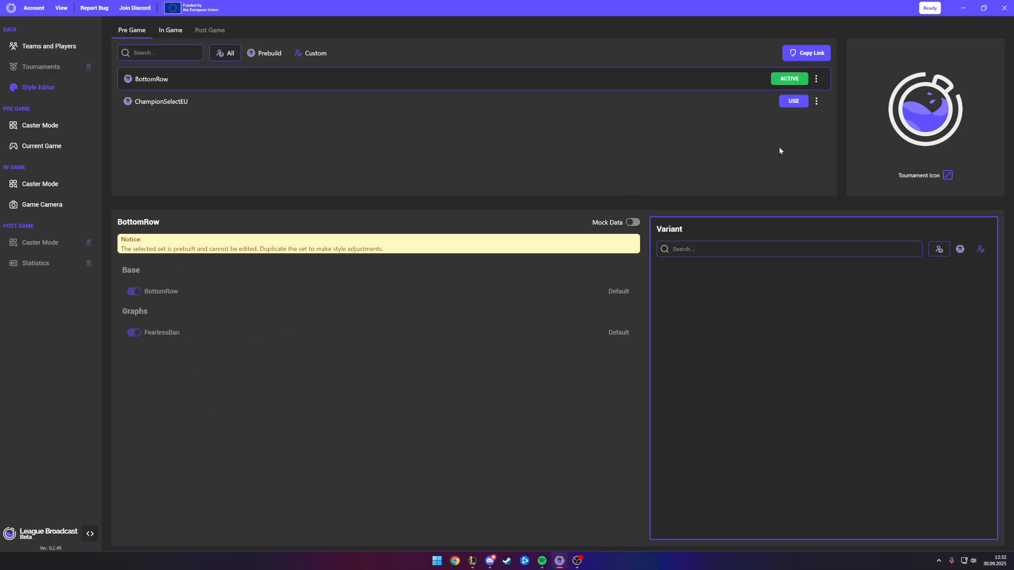
pyautogui.click(816, 78)
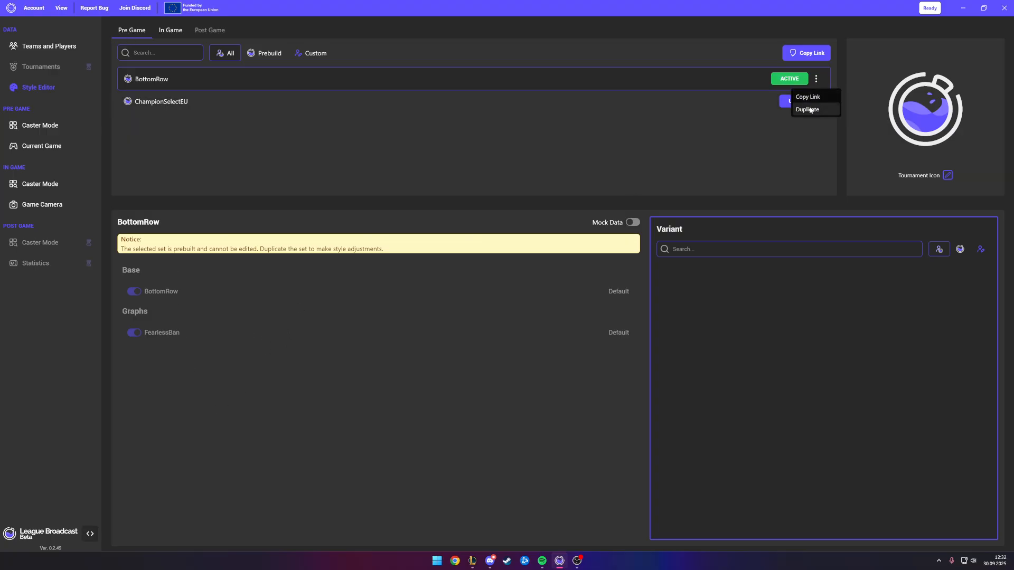
pyautogui.click(170, 30)
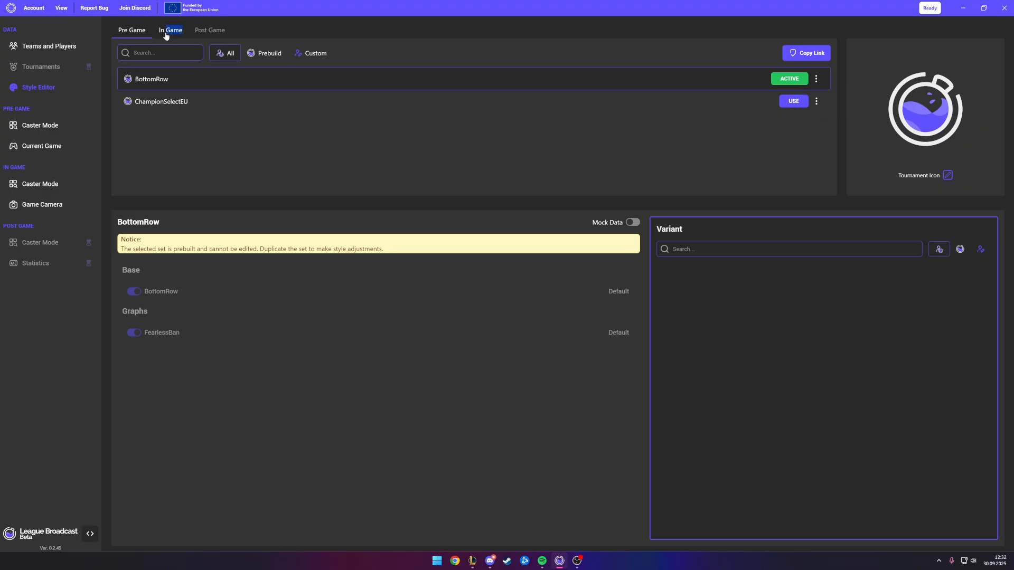
pyautogui.click(816, 79)
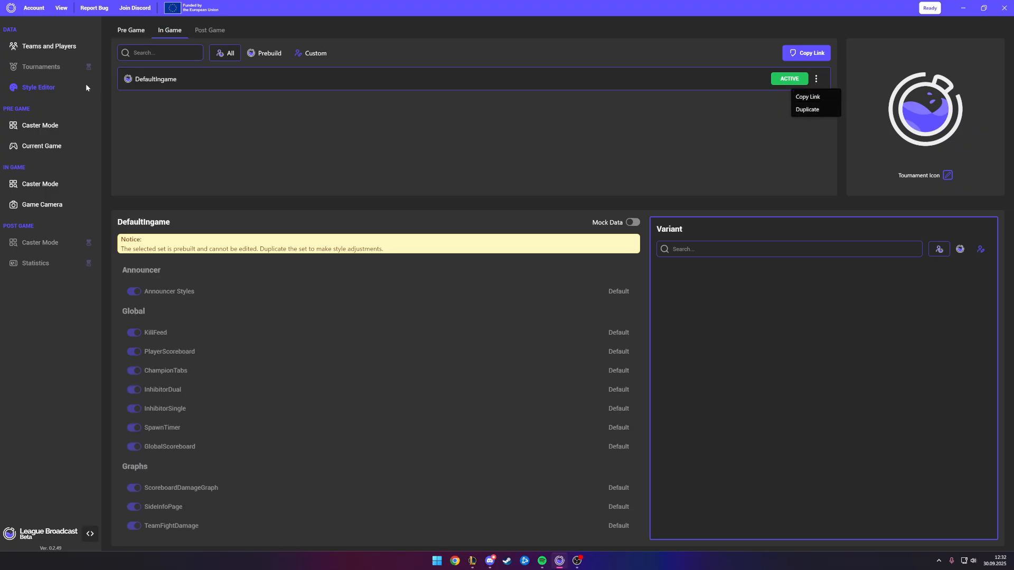
# Duplicate DefaultIngame as 'DefaultIngame - Copy' and make it the active set.
pyautogui.click(851, 93)
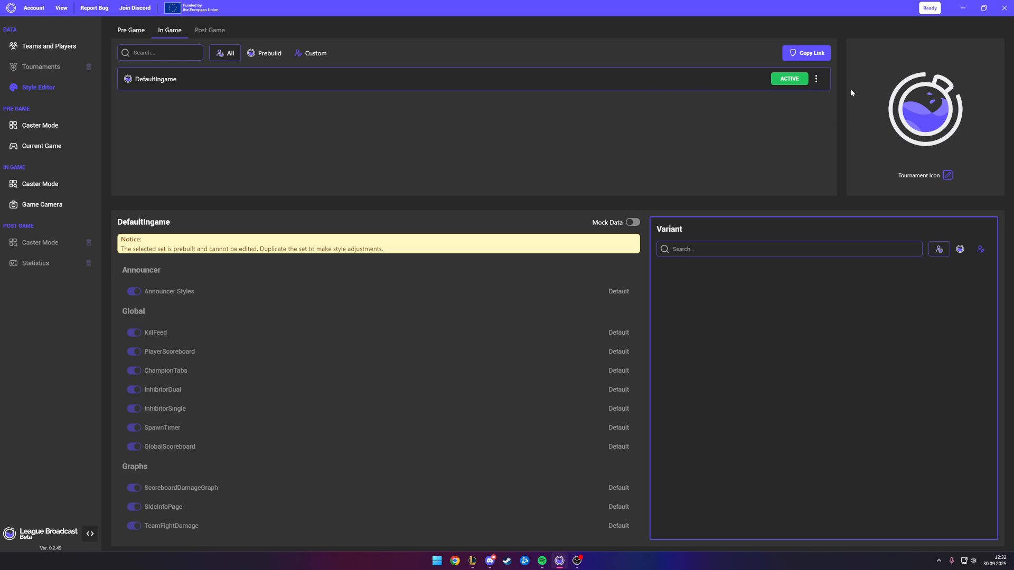
pyautogui.click(815, 79)
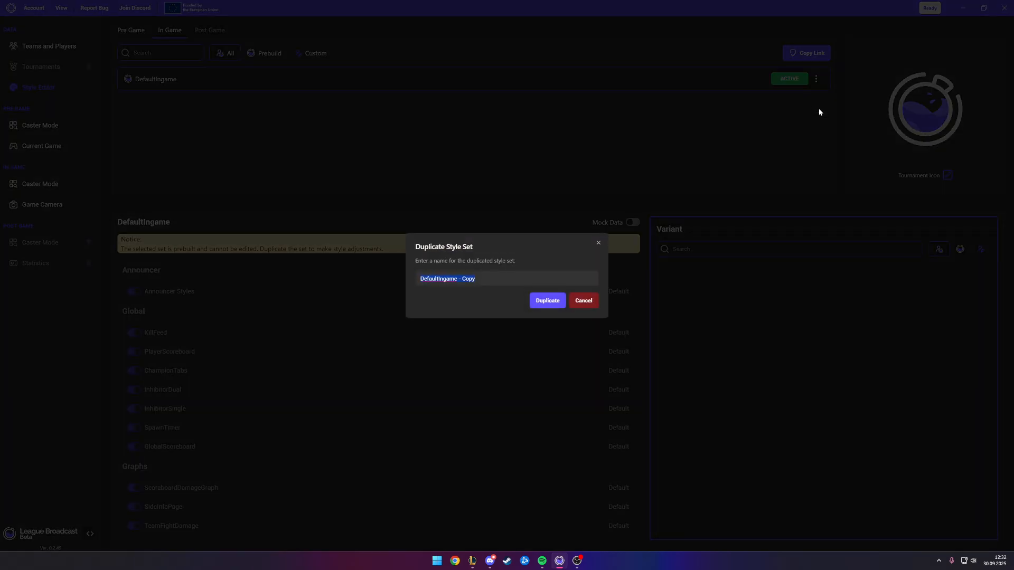
pyautogui.click(546, 300)
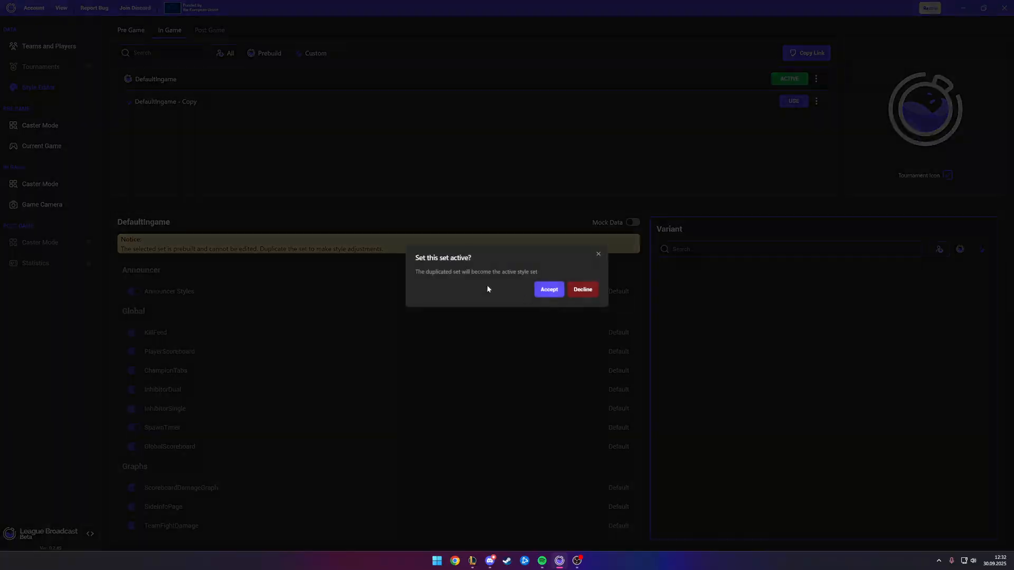
pyautogui.click(548, 289)
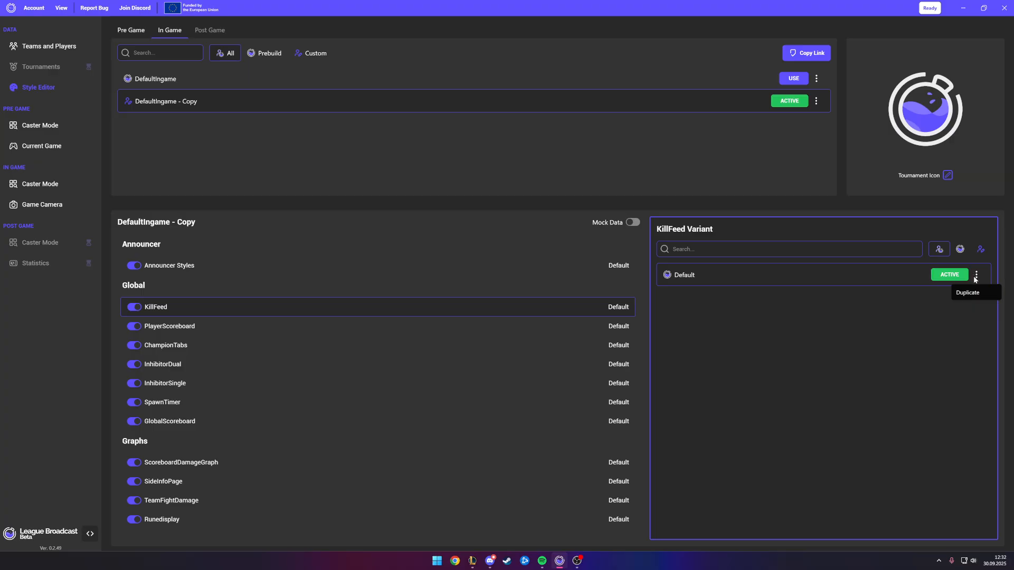
# Activate a duplicated KillFeed variant, view ChampionTabs and SpawnTimer variants, then delete the copied set.
pyautogui.click(966, 292)
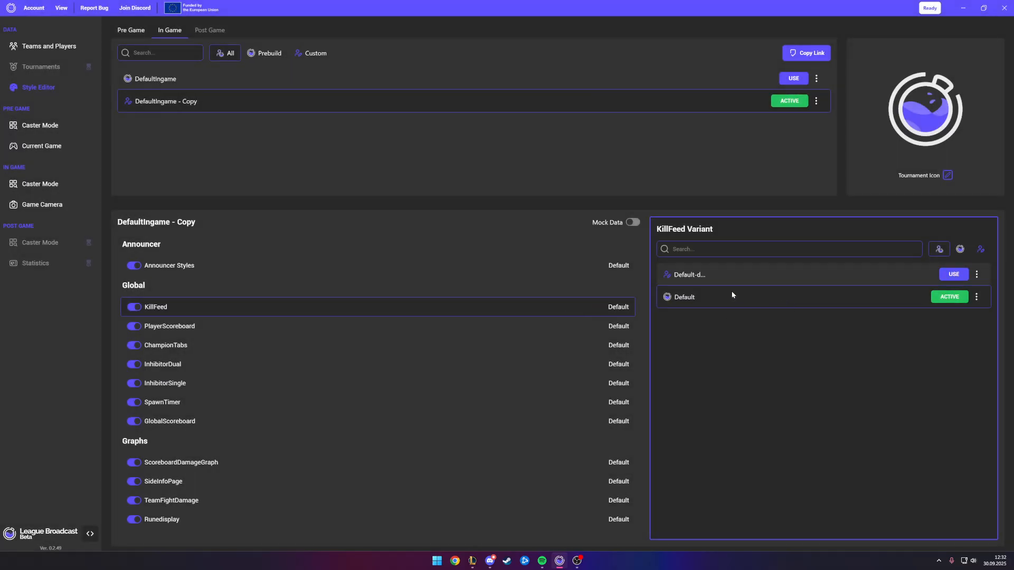
pyautogui.click(953, 274)
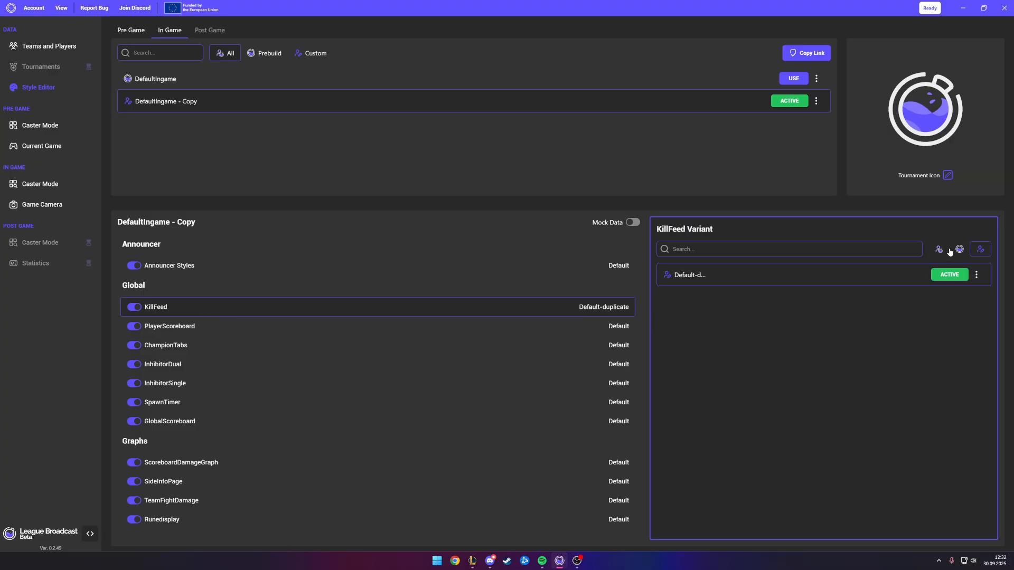
pyautogui.click(976, 274)
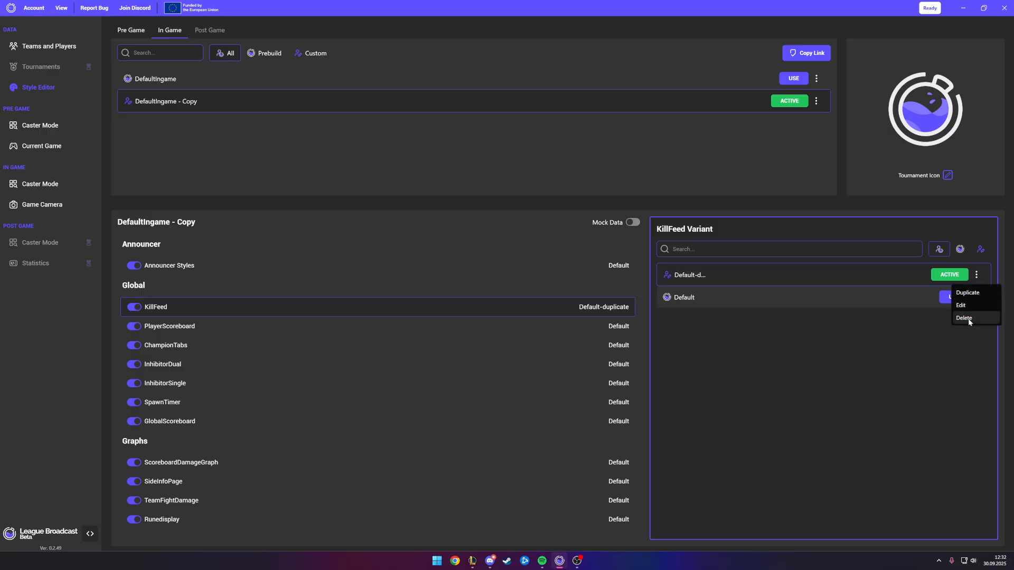
pyautogui.click(166, 345)
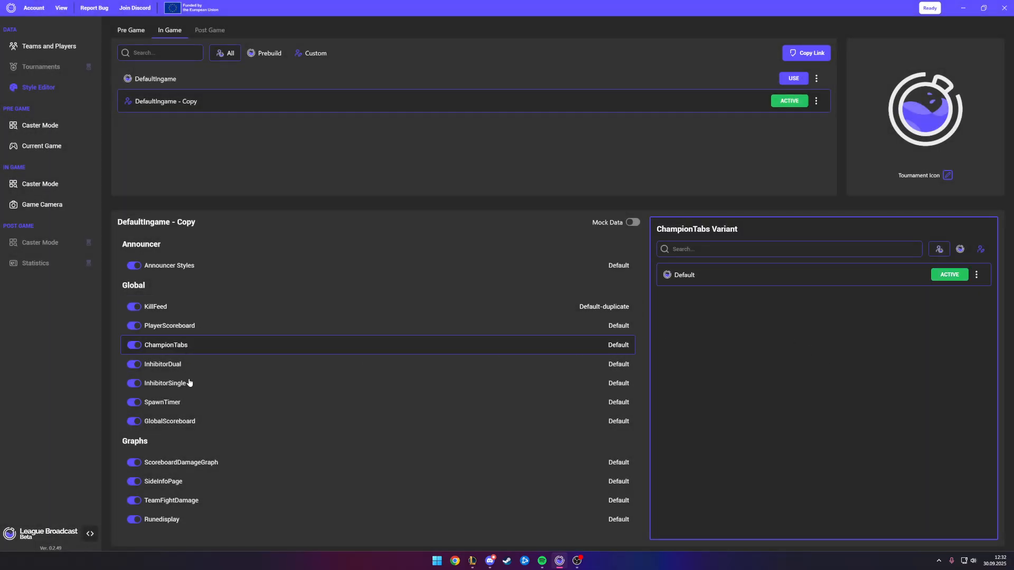
pyautogui.click(161, 401)
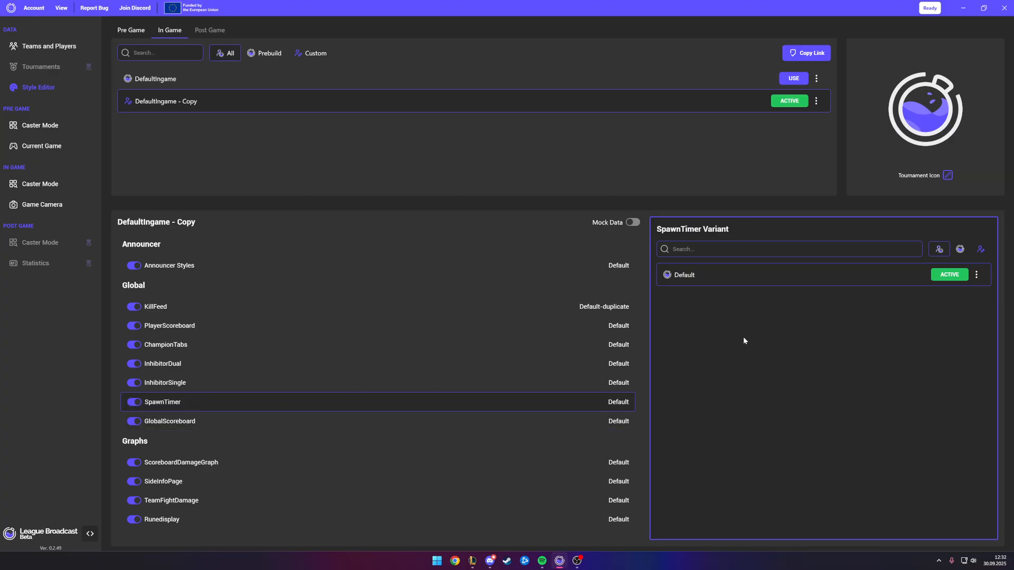
pyautogui.moveTo(202, 397)
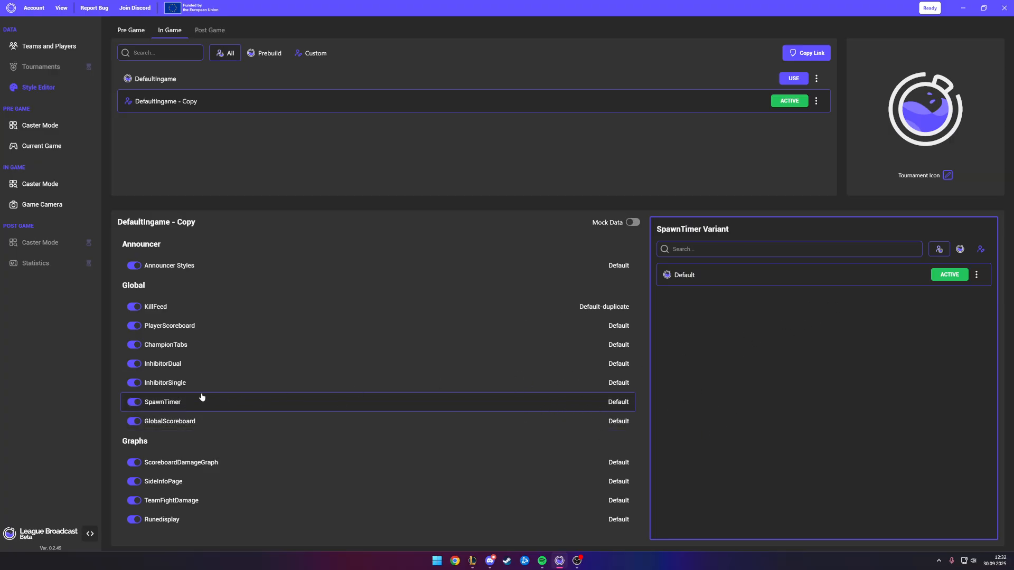
pyautogui.moveTo(283, 355)
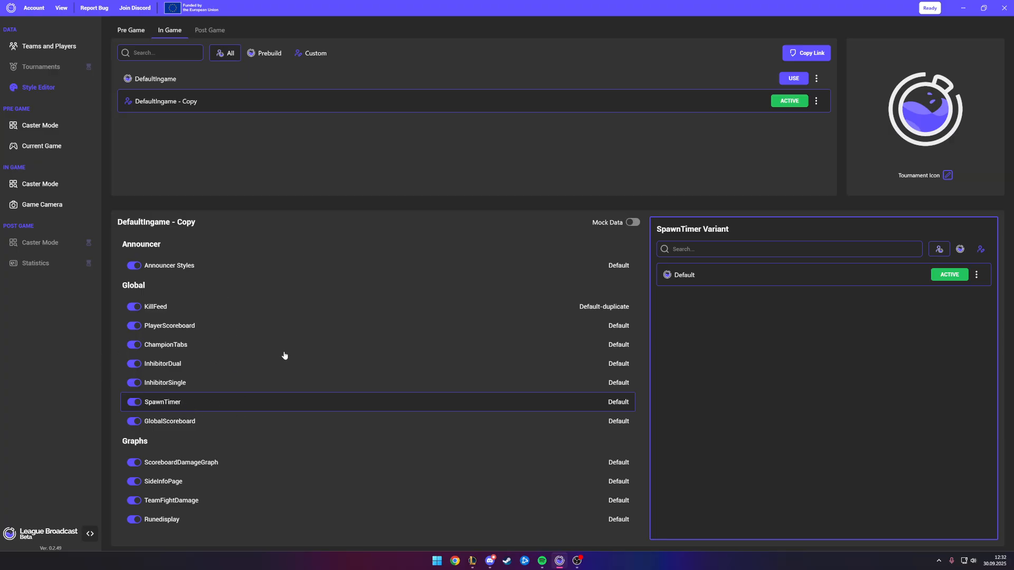
pyautogui.click(816, 101)
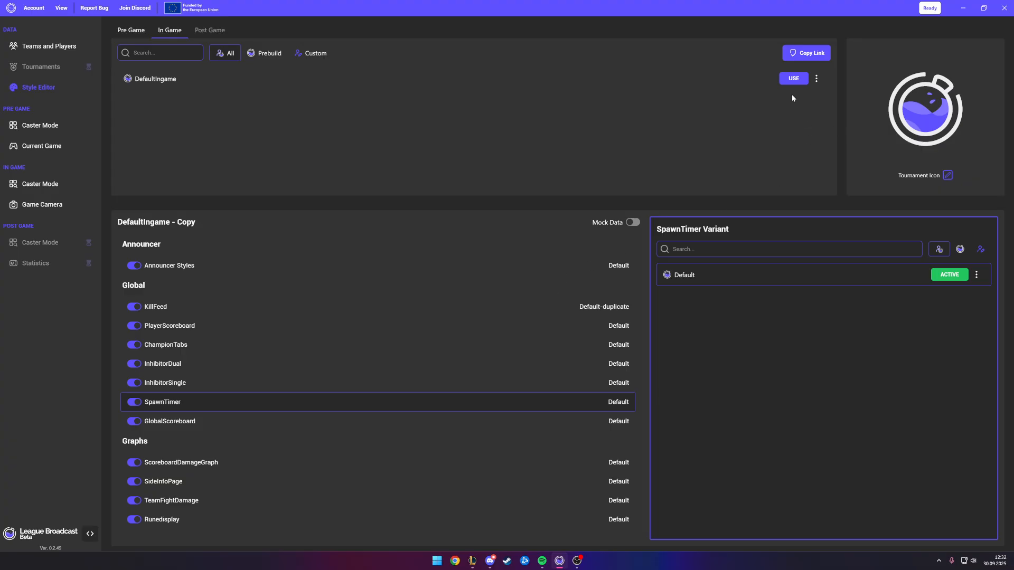
# Make ChampionSelectEU the active pre-game style set and copy its overlay link.
pyautogui.click(793, 78)
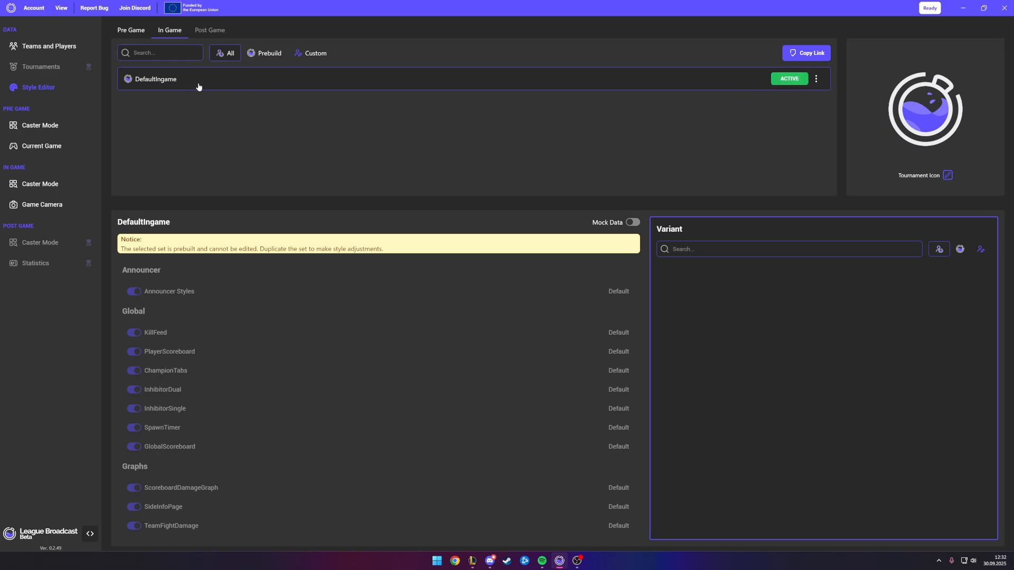
pyautogui.moveTo(299, 171)
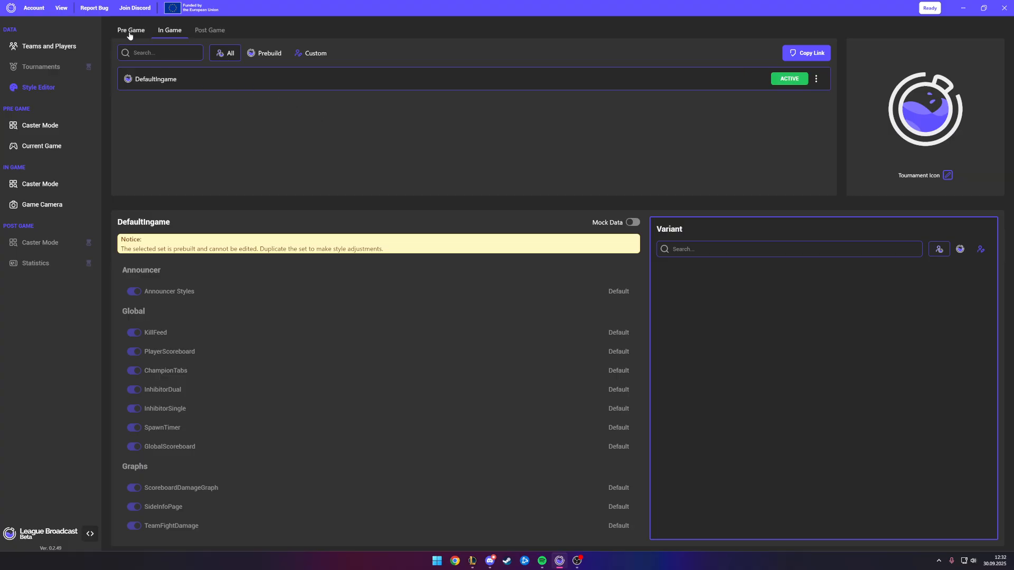
pyautogui.click(130, 29)
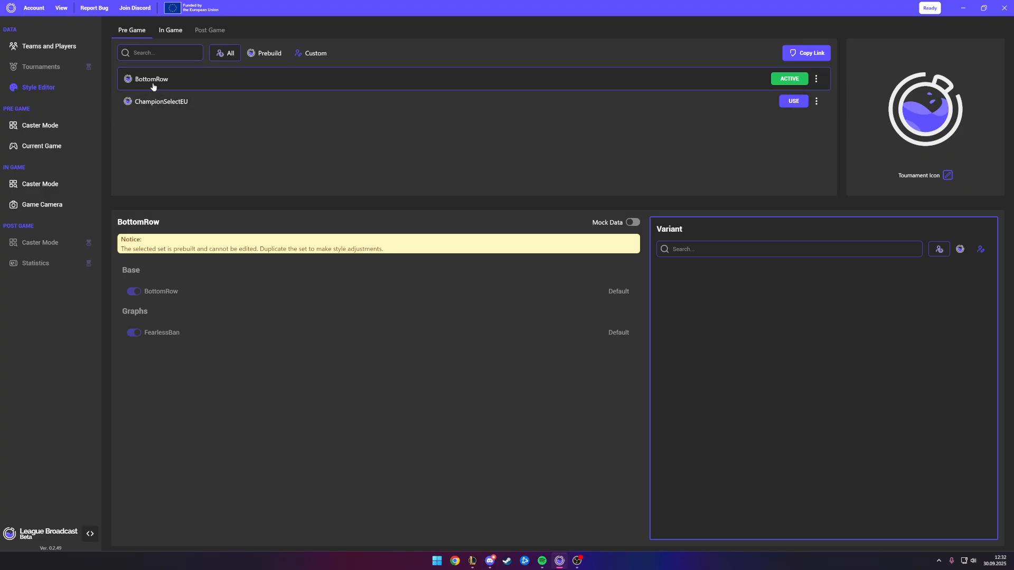
pyautogui.moveTo(746, 118)
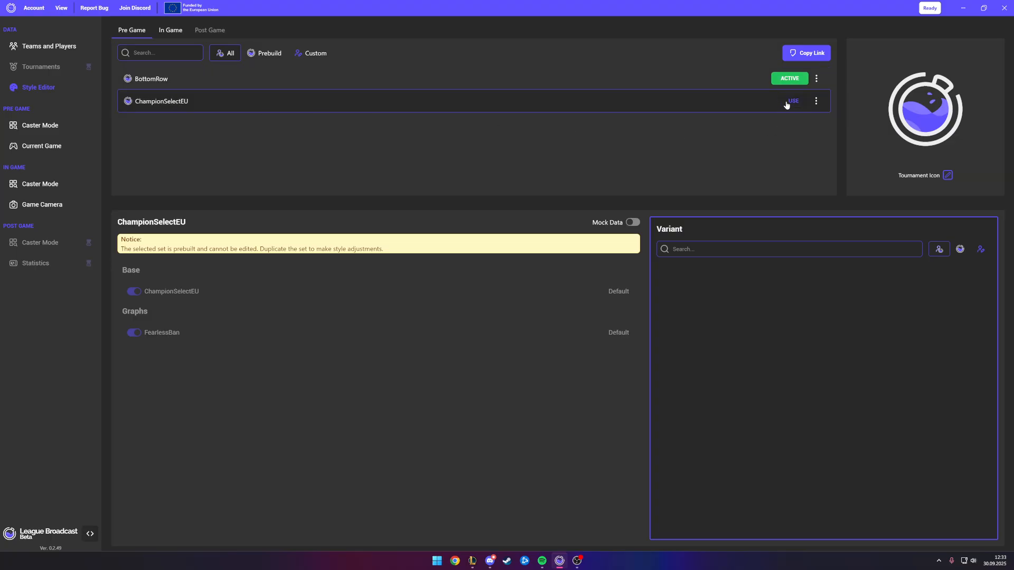
pyautogui.click(793, 100)
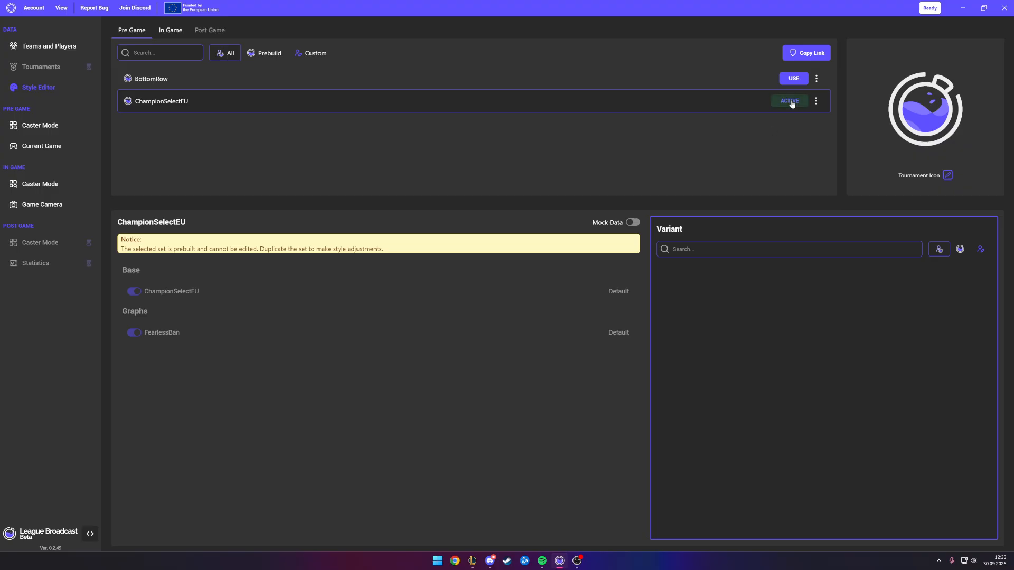
pyautogui.moveTo(806, 52)
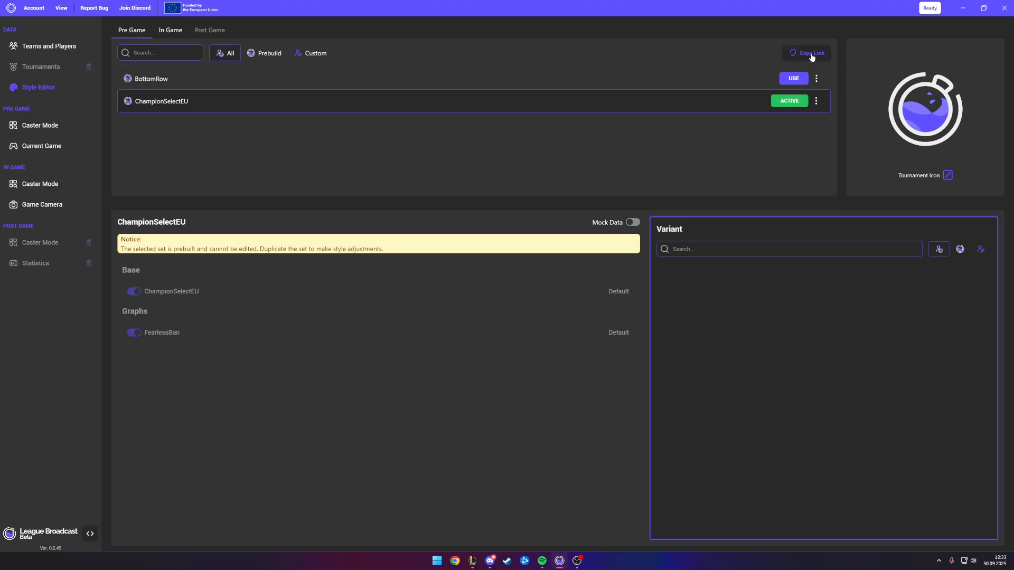
pyautogui.click(807, 53)
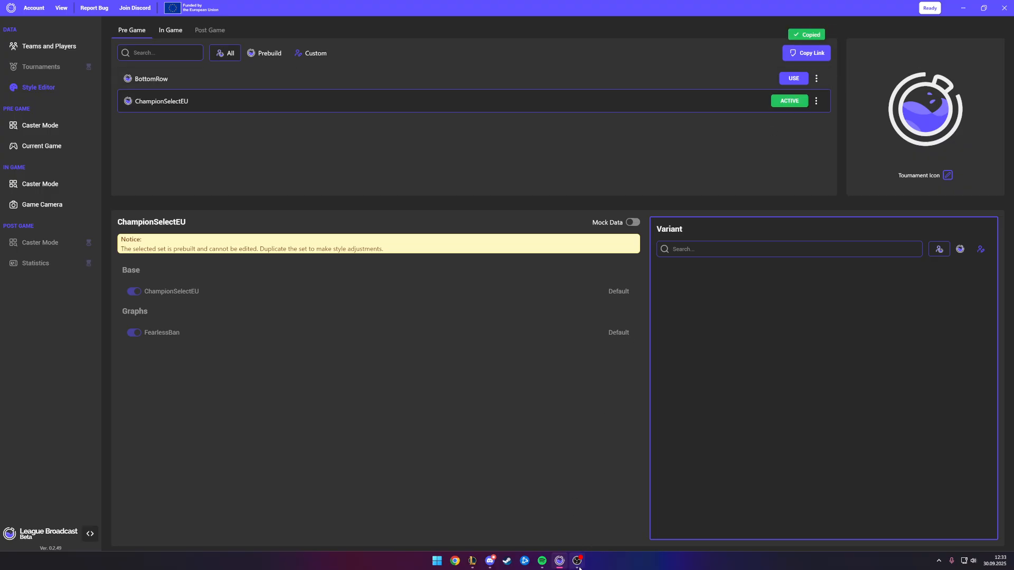
pyautogui.click(558, 560)
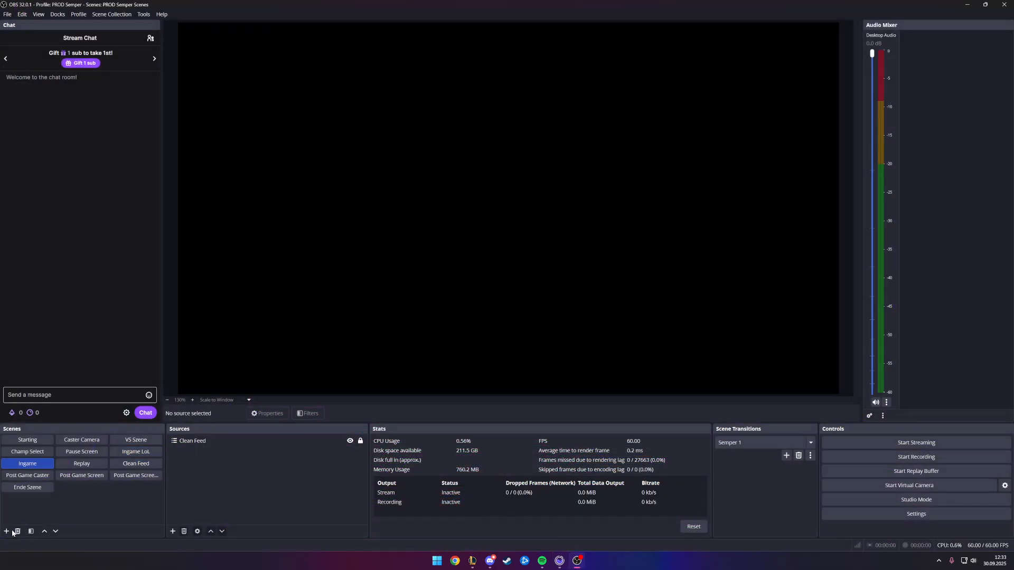
pyautogui.click(6, 531)
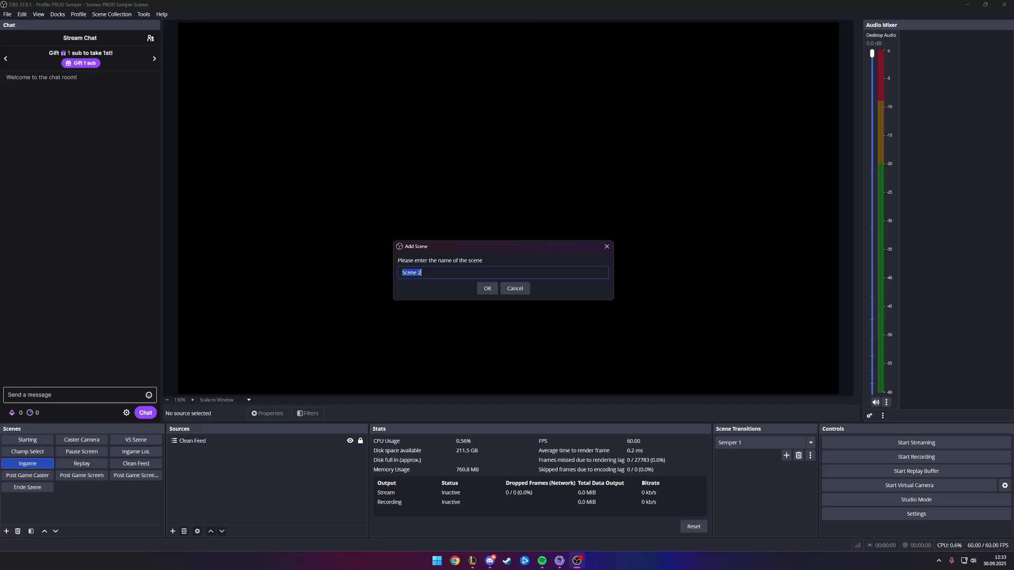
pyautogui.write('Cha')
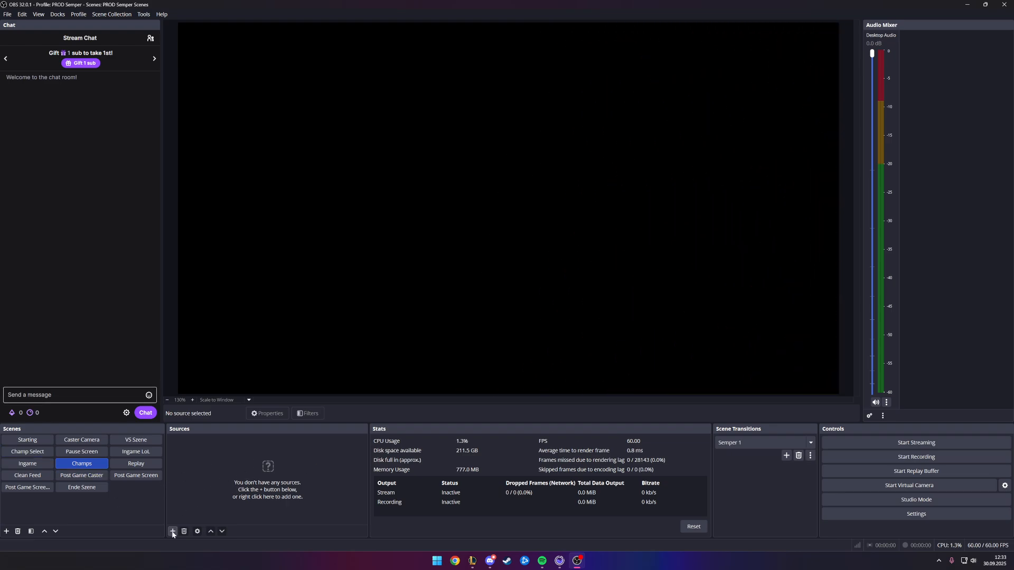
pyautogui.click(173, 530)
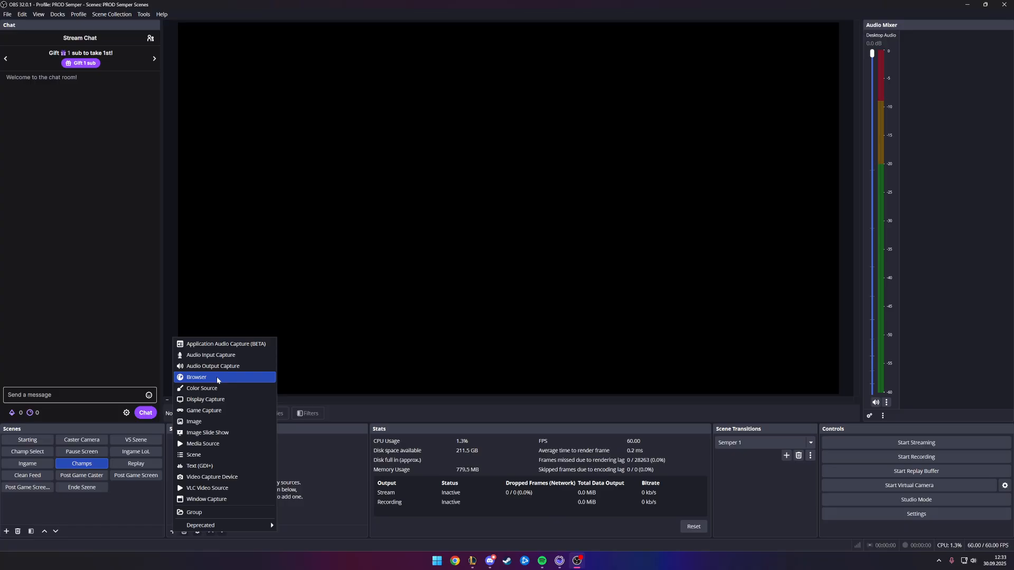
pyautogui.click(197, 377)
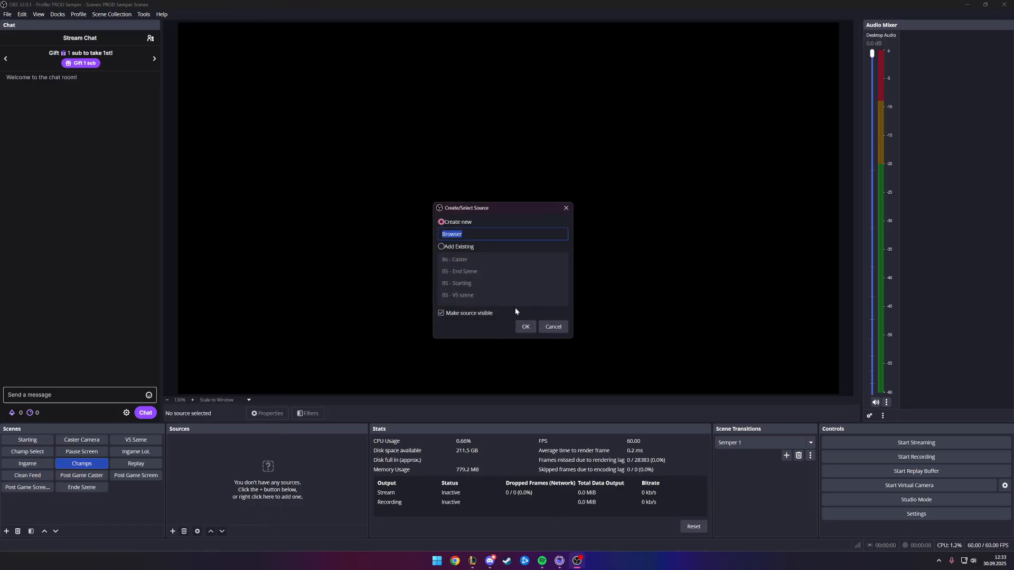
pyautogui.write('Champ Select Bro')
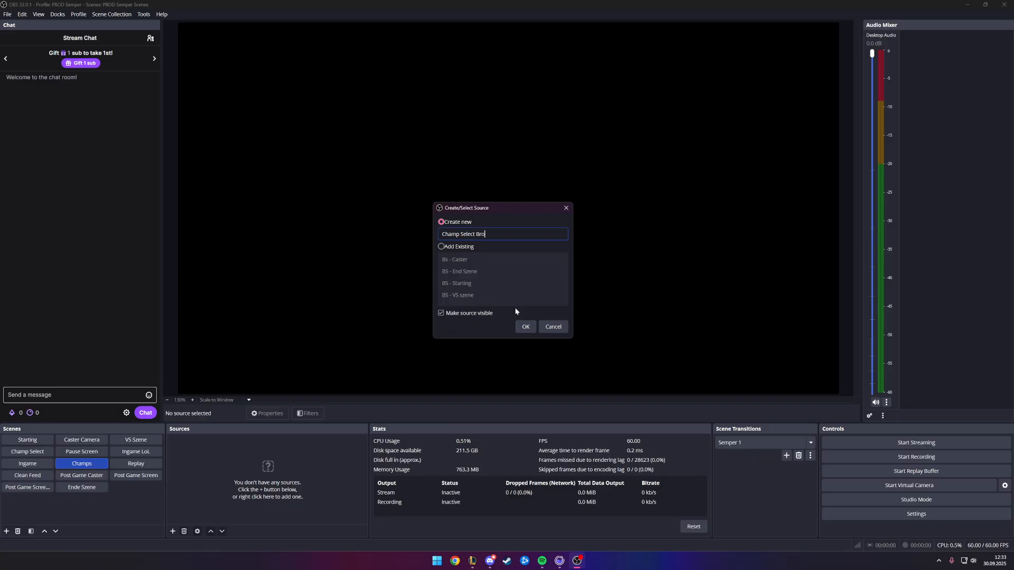
pyautogui.click(525, 326)
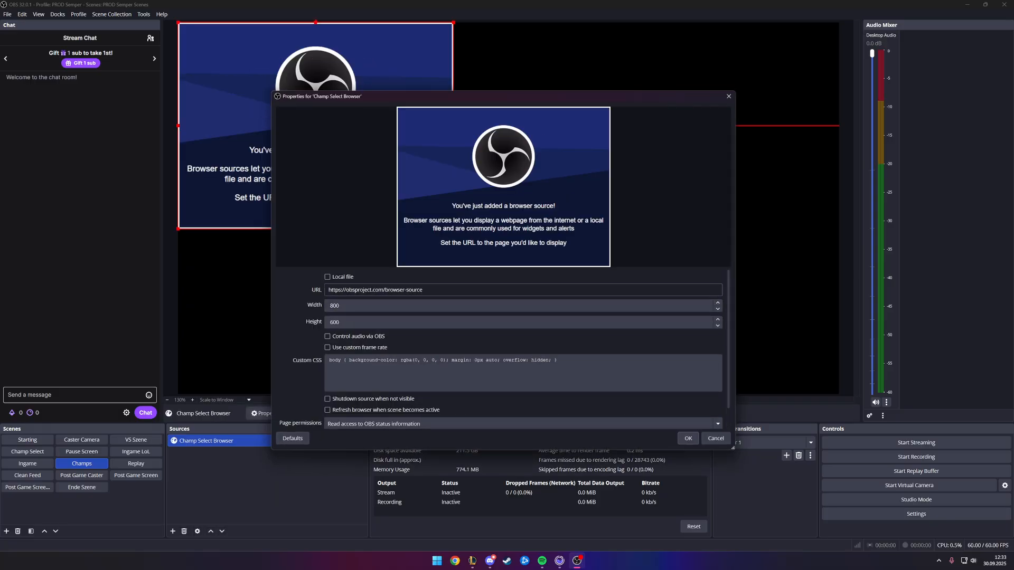
pyautogui.click(559, 561)
pyautogui.write('1080')
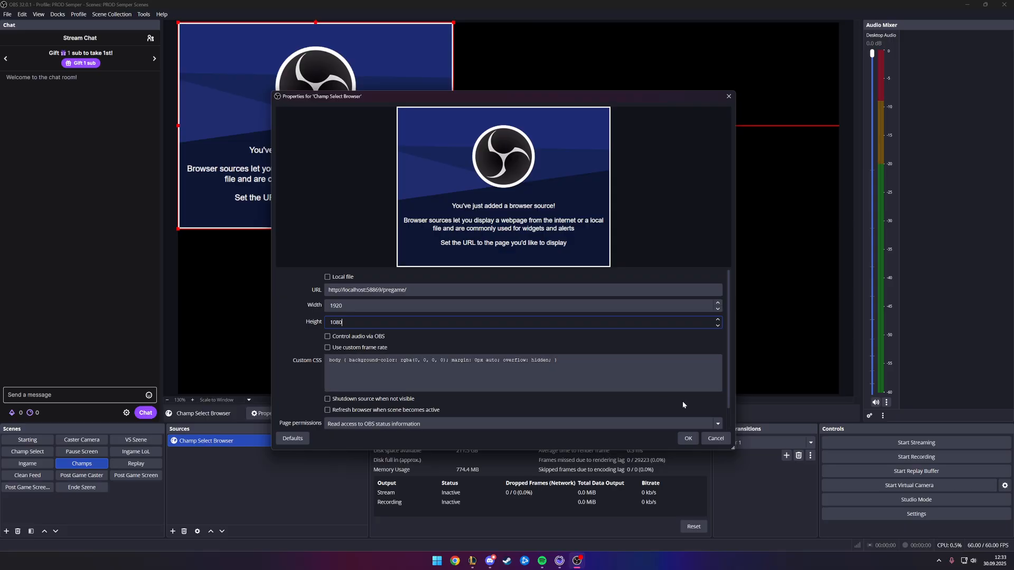
pyautogui.click(687, 439)
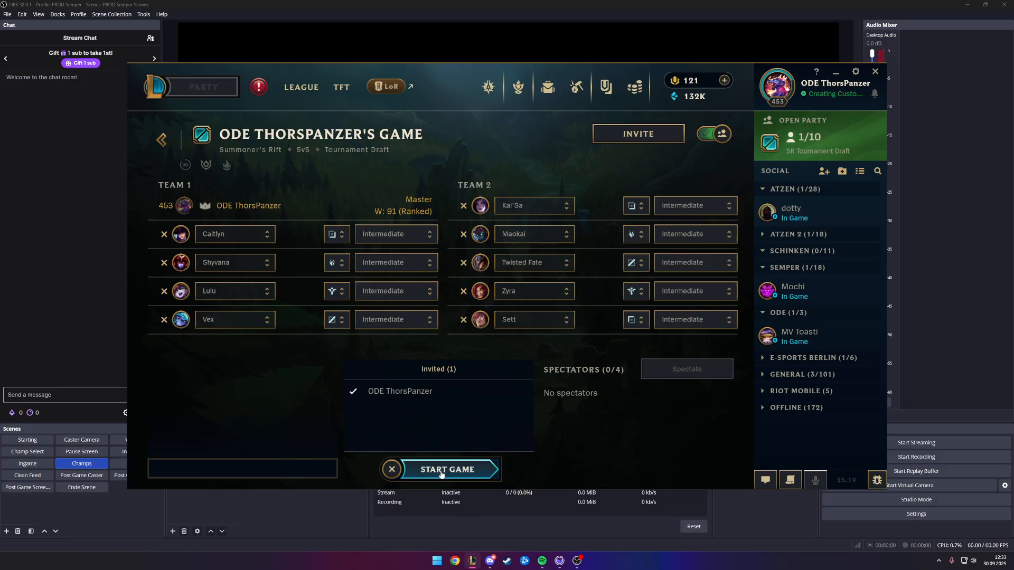
# Start the 5v5 tournament-draft custom game from the lobby to enter champion select.
pyautogui.click(447, 469)
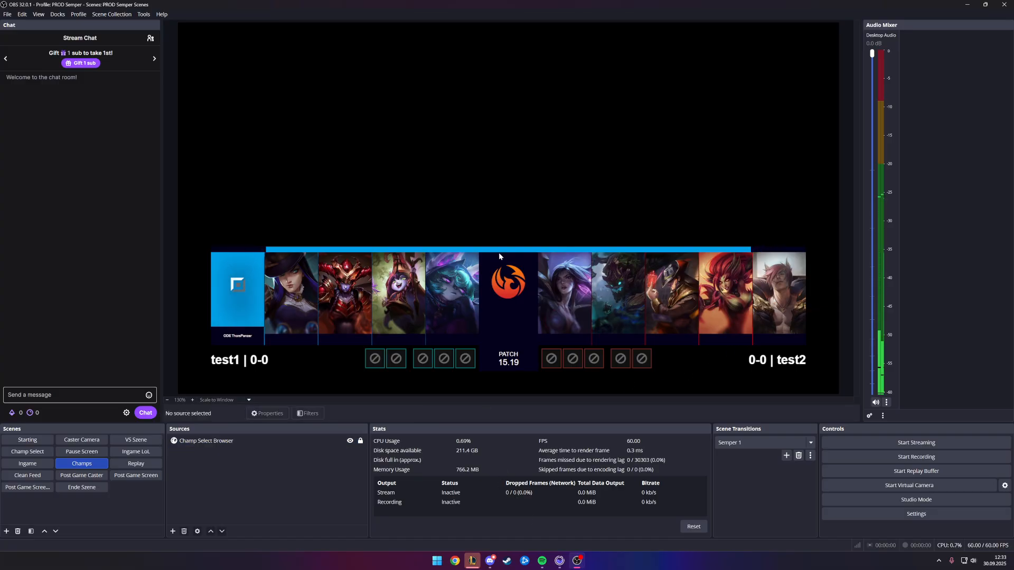
pyautogui.moveTo(479, 551)
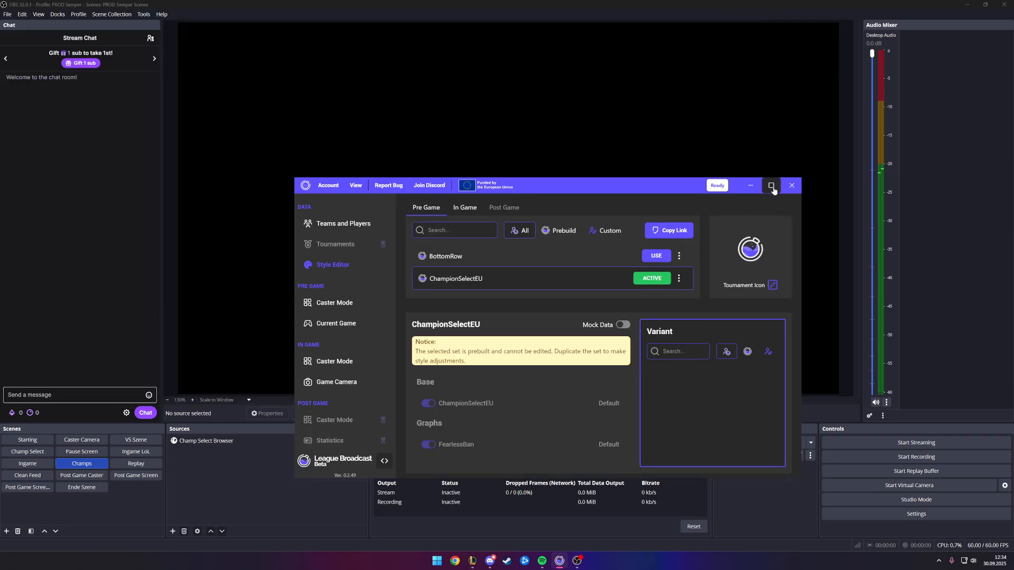
# Append 'bottom-row' to the Champ Select Browser URL and recheck it in Properties.
pyautogui.click(771, 185)
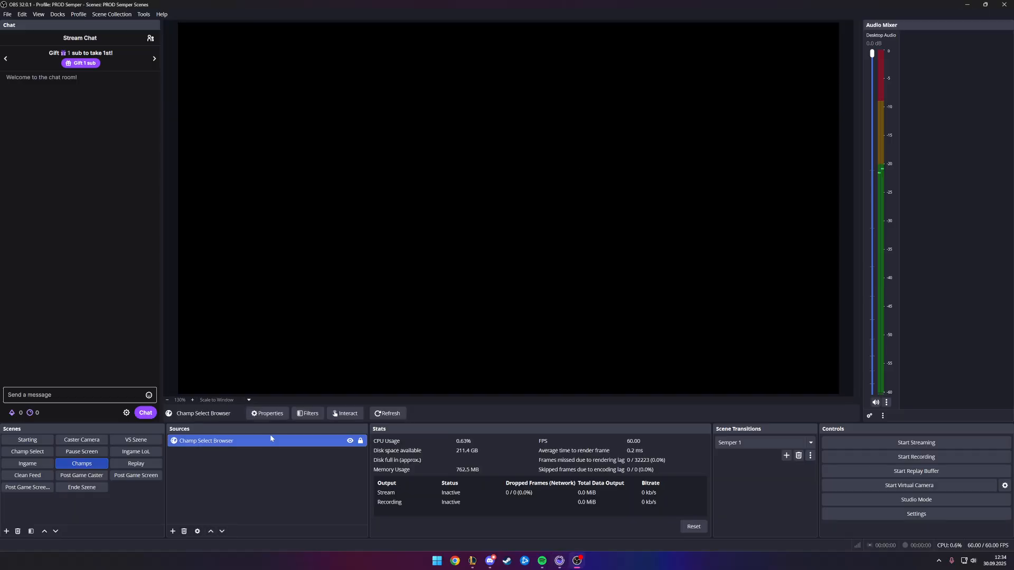
pyautogui.click(269, 413)
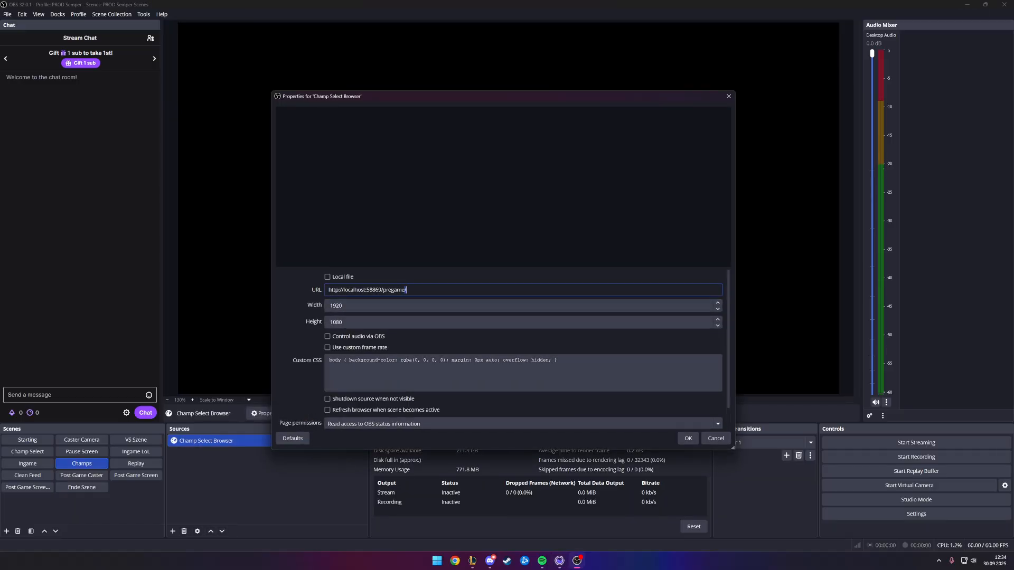
pyautogui.write('bottom-row')
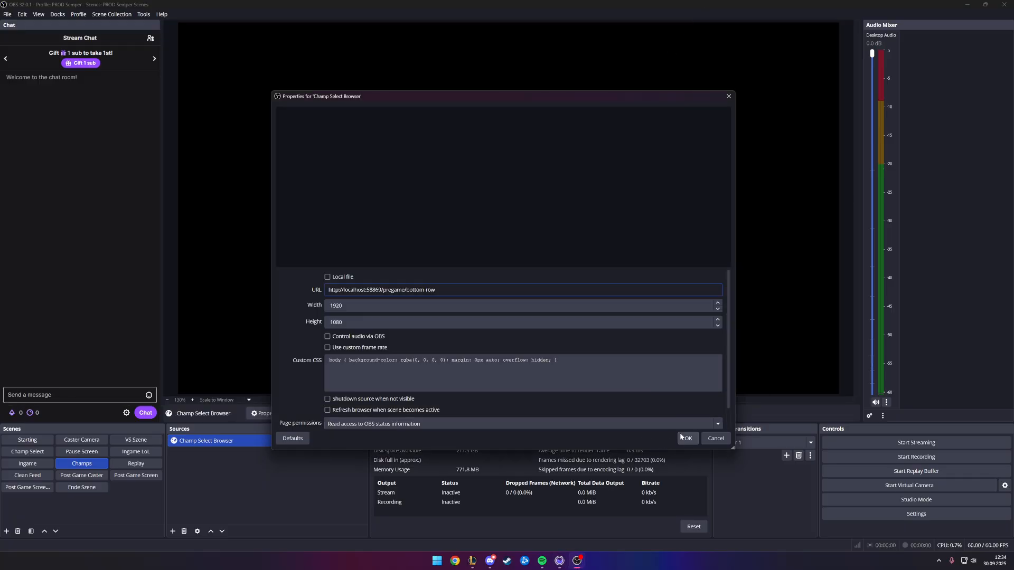
pyautogui.rightClick(204, 440)
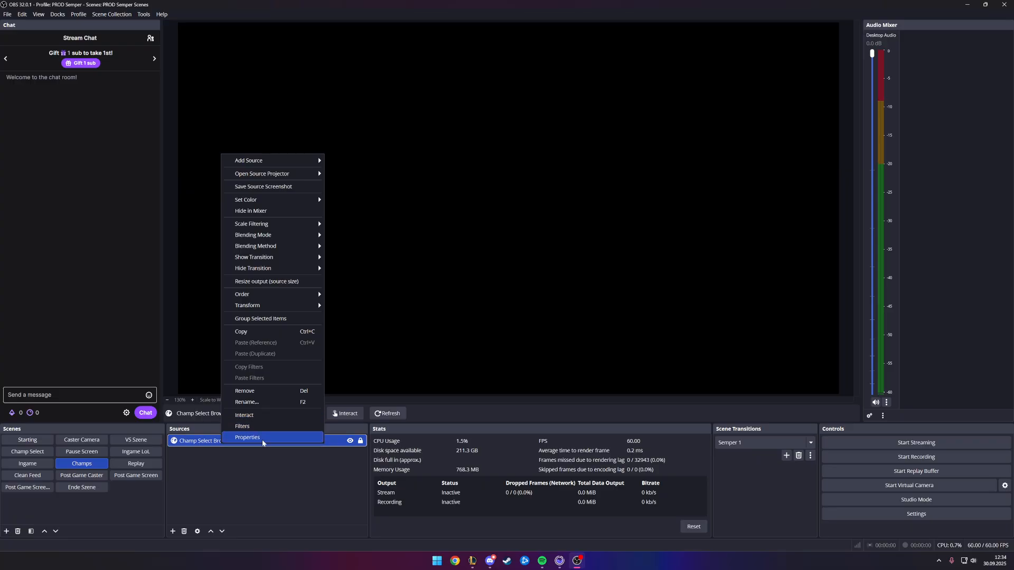
pyautogui.click(248, 437)
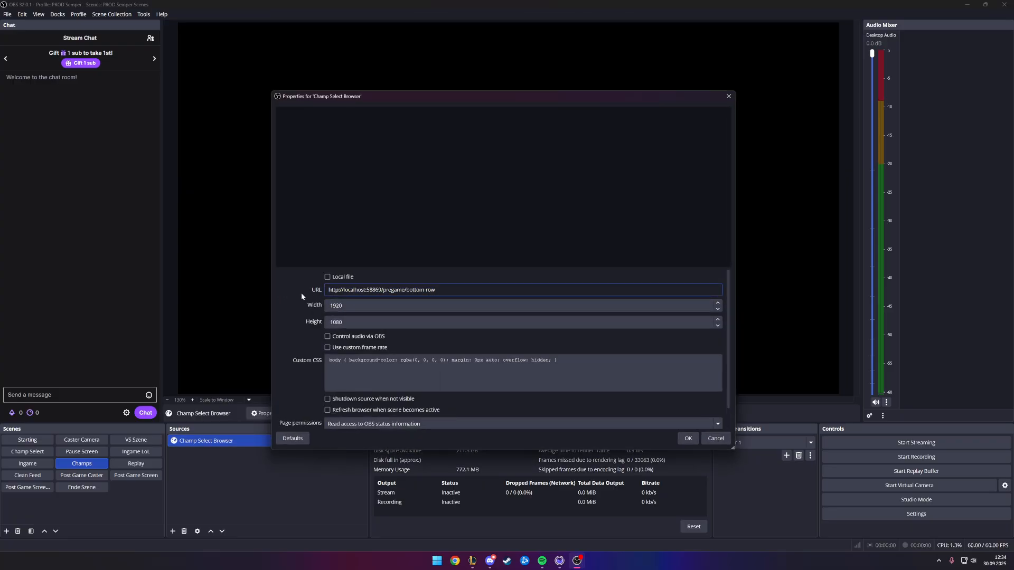
pyautogui.click(687, 438)
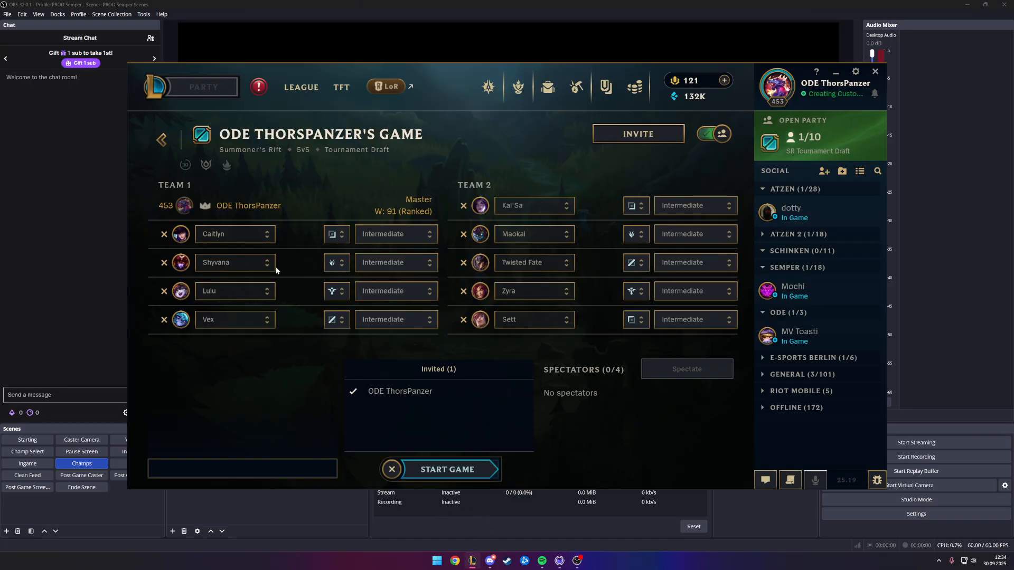
pyautogui.click(446, 469)
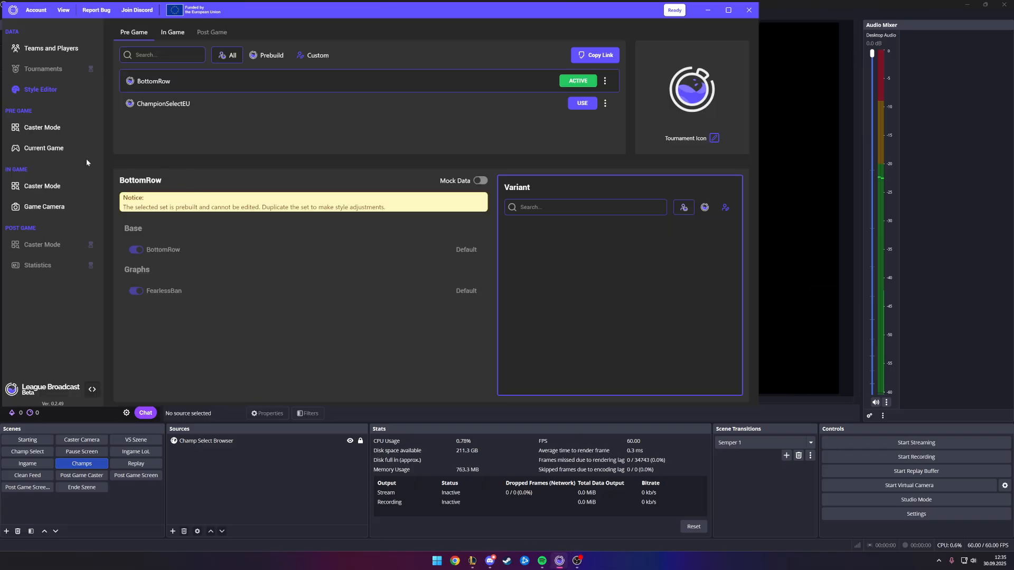
# Open Pre Game Caster Mode, which lists a single Hero Stats element.
pyautogui.click(43, 127)
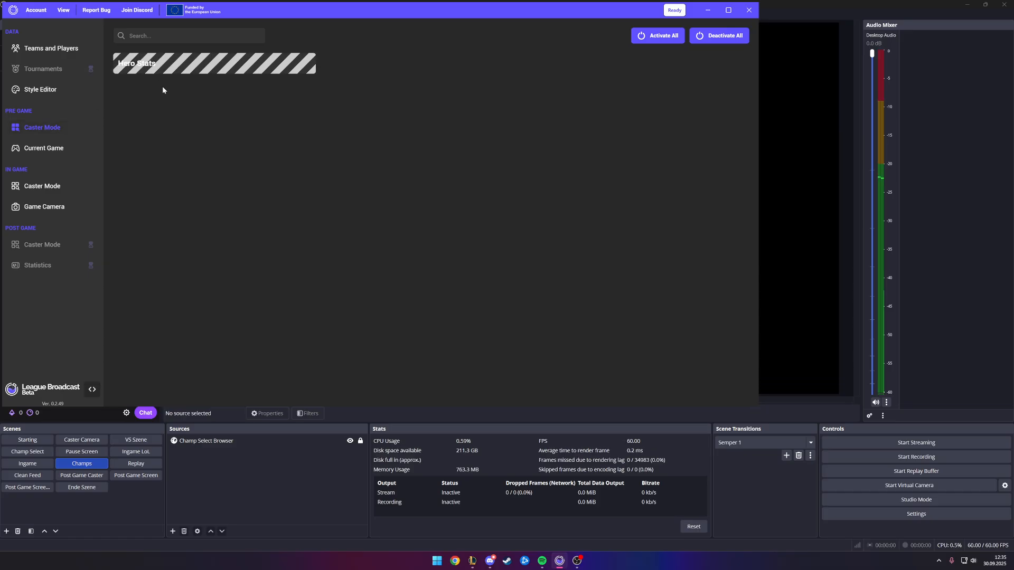
pyautogui.moveTo(530, 200)
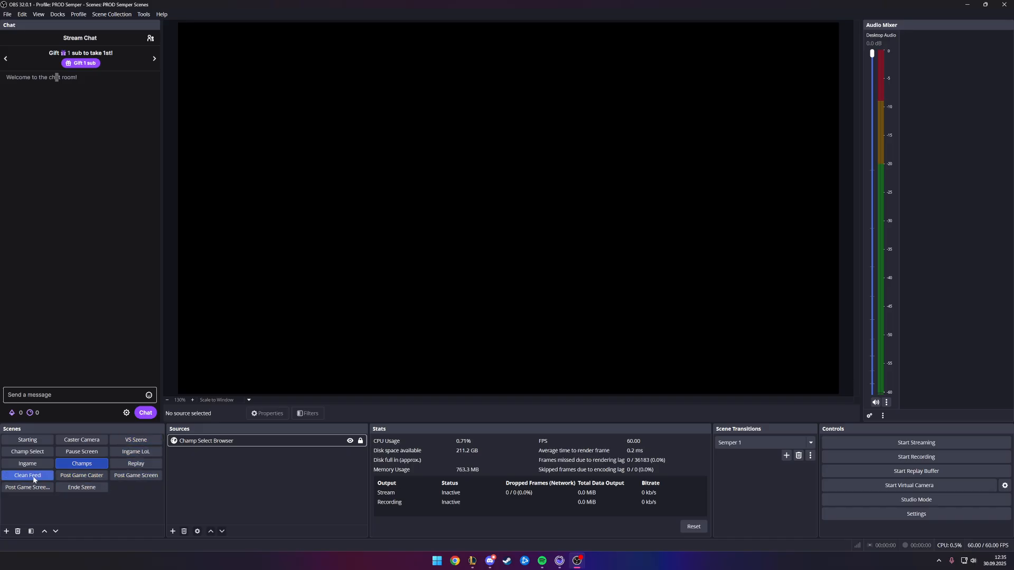
# Switch OBS to the Ingame scene and open DefaultIngame in League Broadcast's style sets.
pyautogui.click(27, 463)
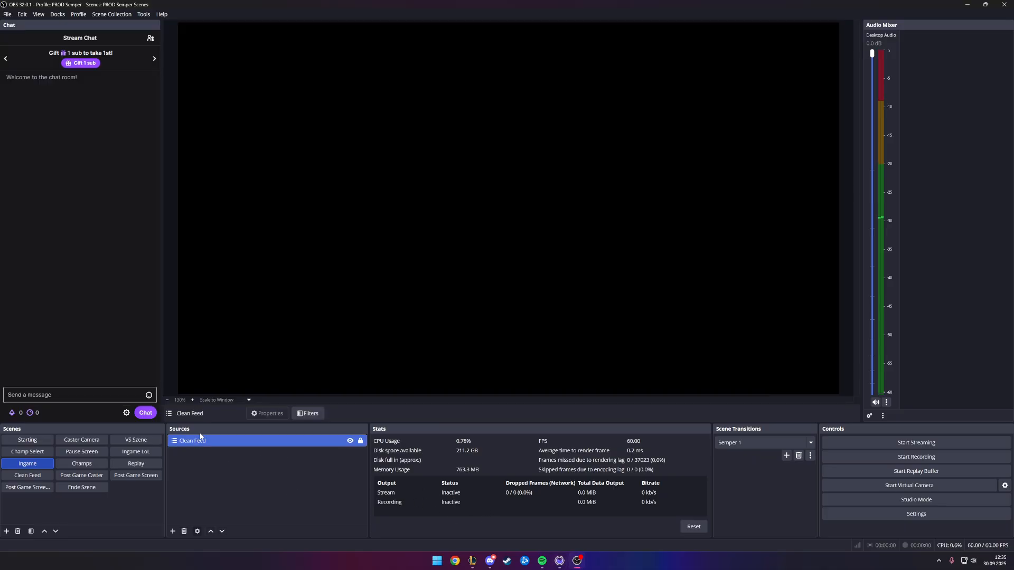
pyautogui.click(274, 477)
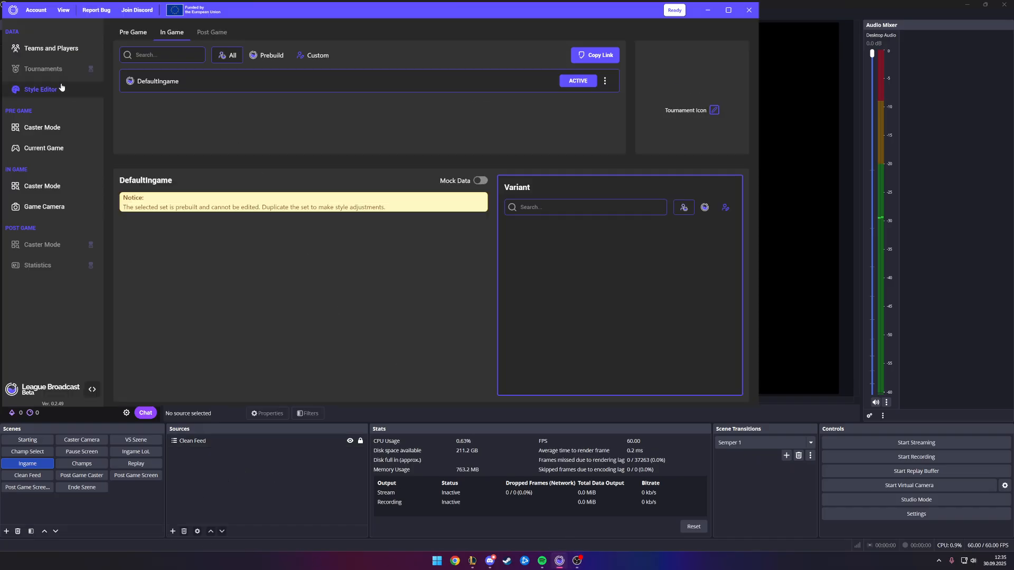
pyautogui.click(40, 90)
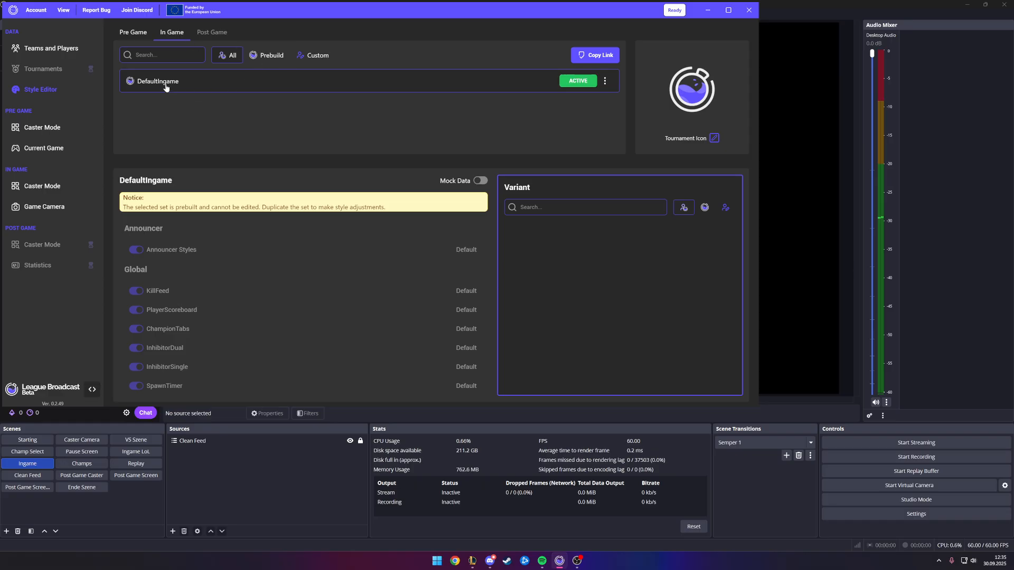
pyautogui.click(594, 55)
pyautogui.write('ingame')
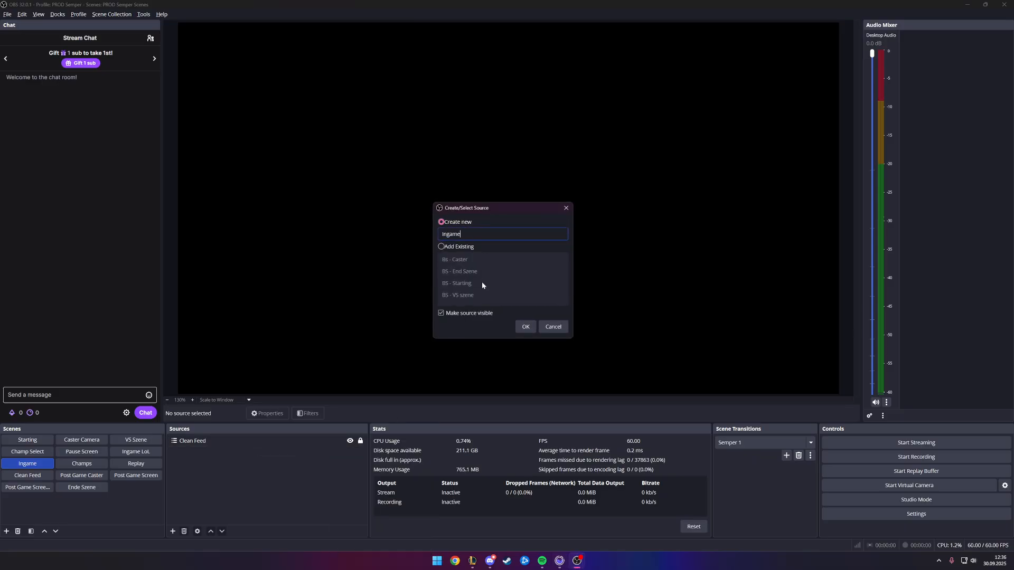
# Create the 1920×1080 Ingame Overlay browser source, then bring League's match history forward.
pyautogui.click(525, 326)
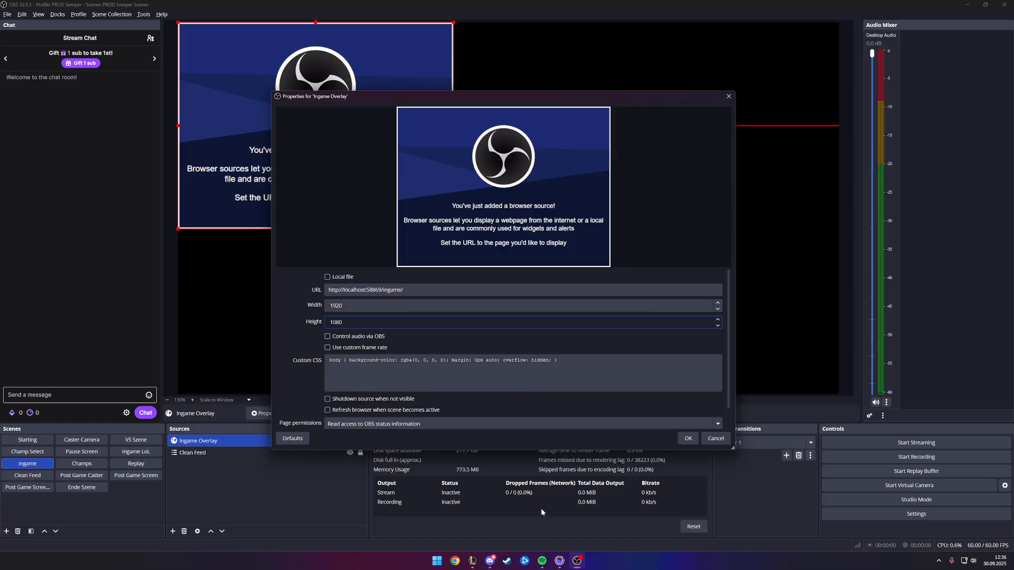
pyautogui.click(687, 438)
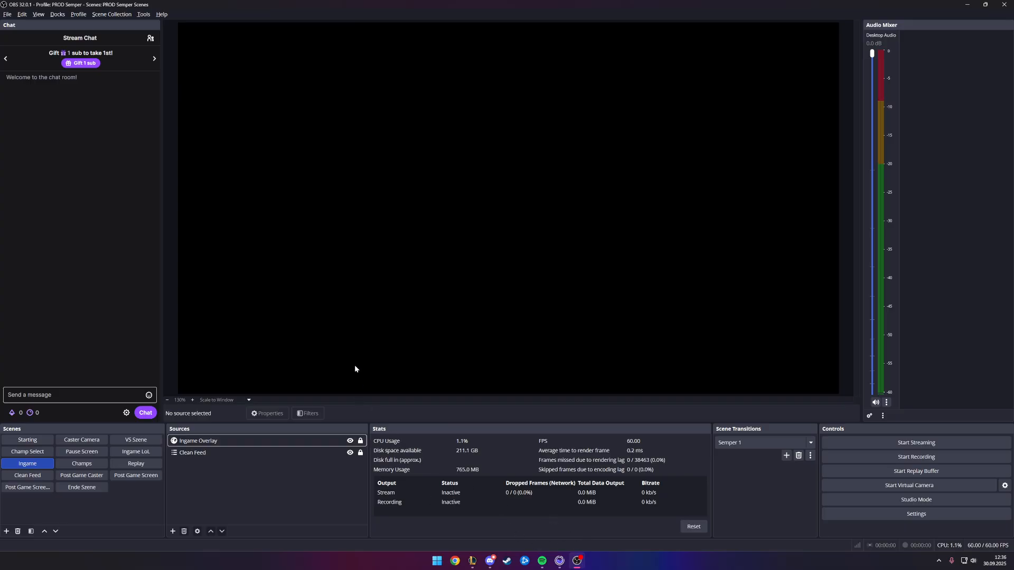
pyautogui.click(197, 440)
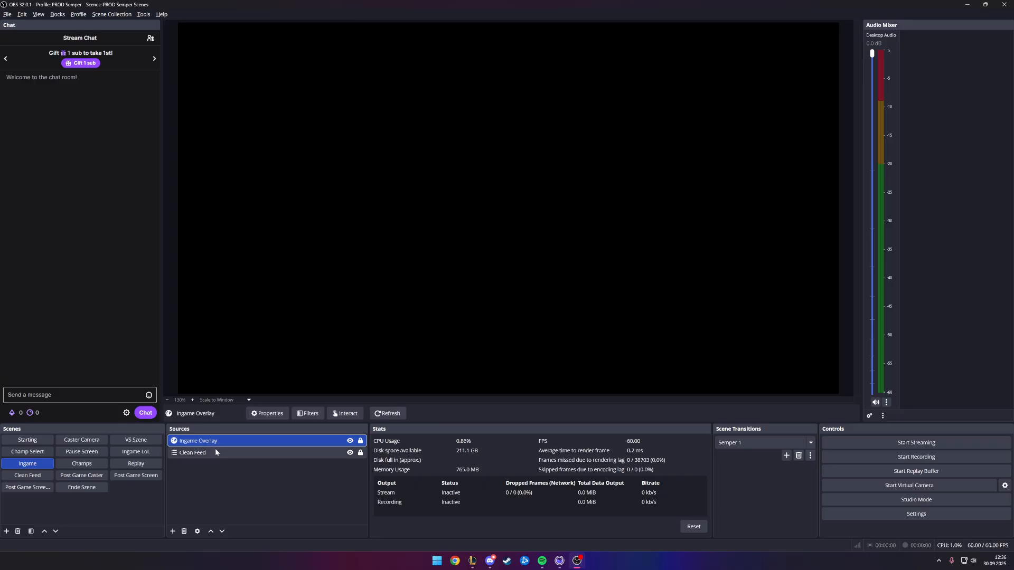
pyautogui.click(192, 452)
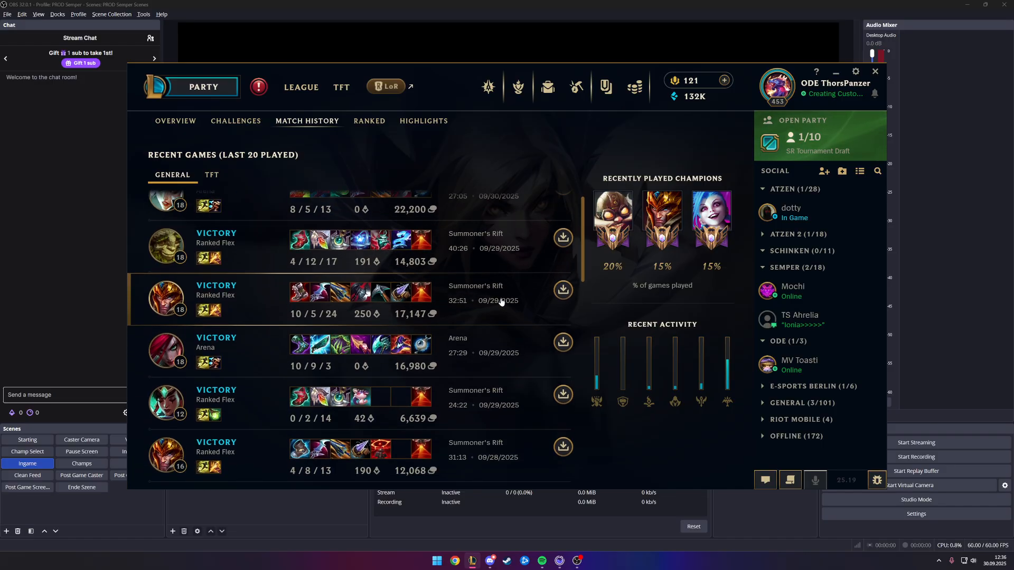
# Scroll the League match history to find a recent game to replay.
pyautogui.scroll(-3)
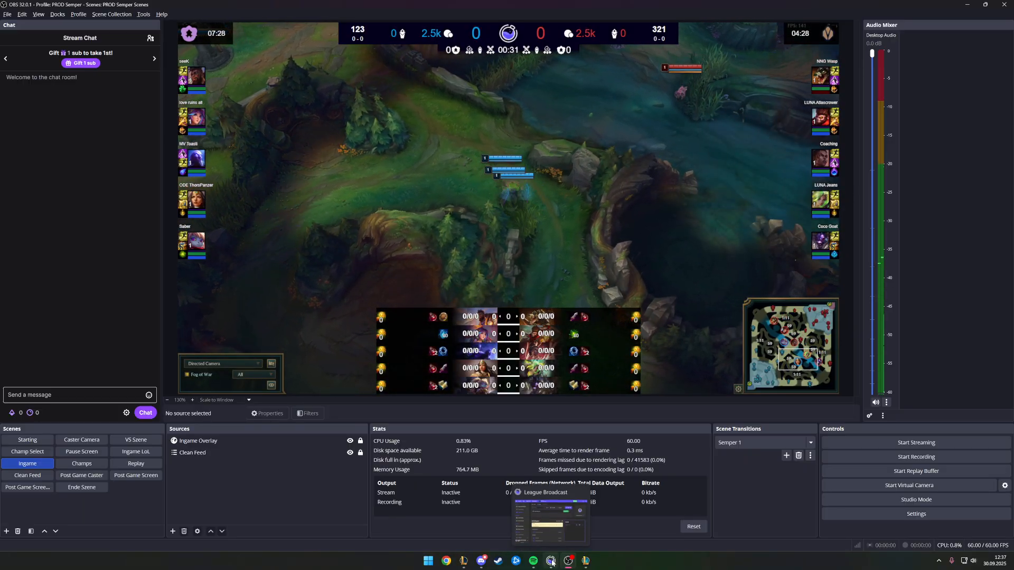
# Bring up League Broadcast, review Current Game teams and players, then open Caster Mode.
pyautogui.click(550, 560)
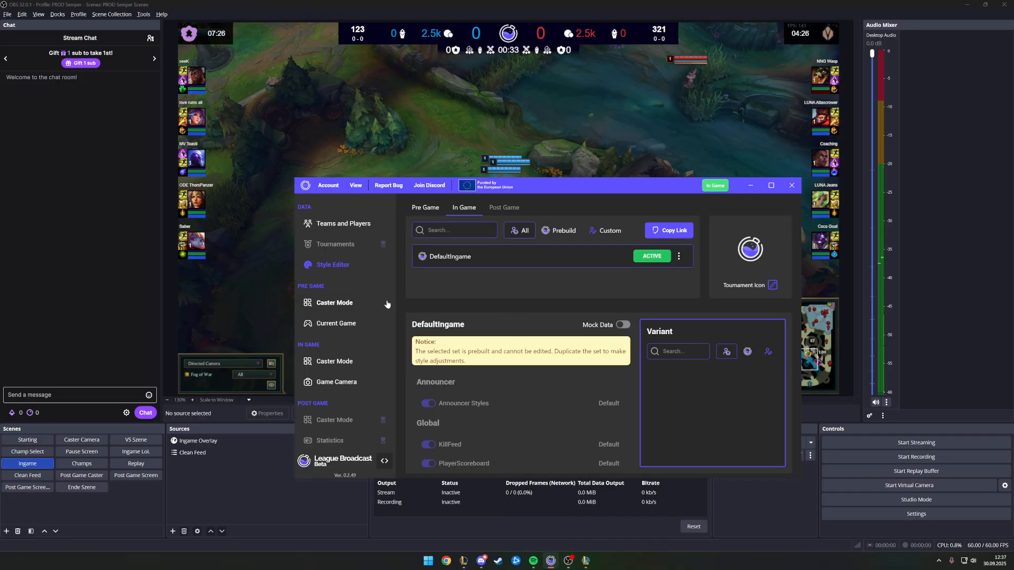
pyautogui.click(336, 323)
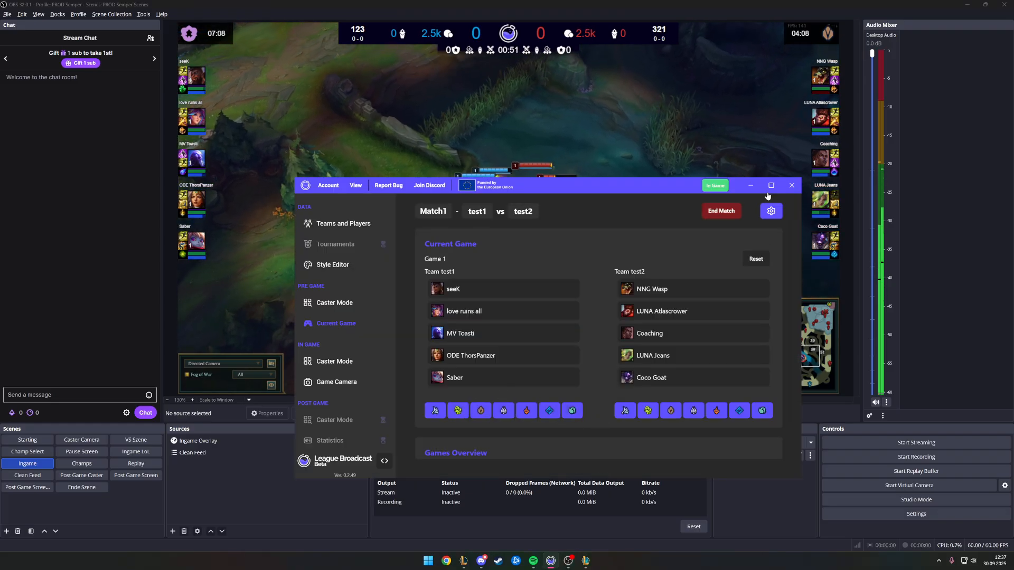
pyautogui.click(770, 186)
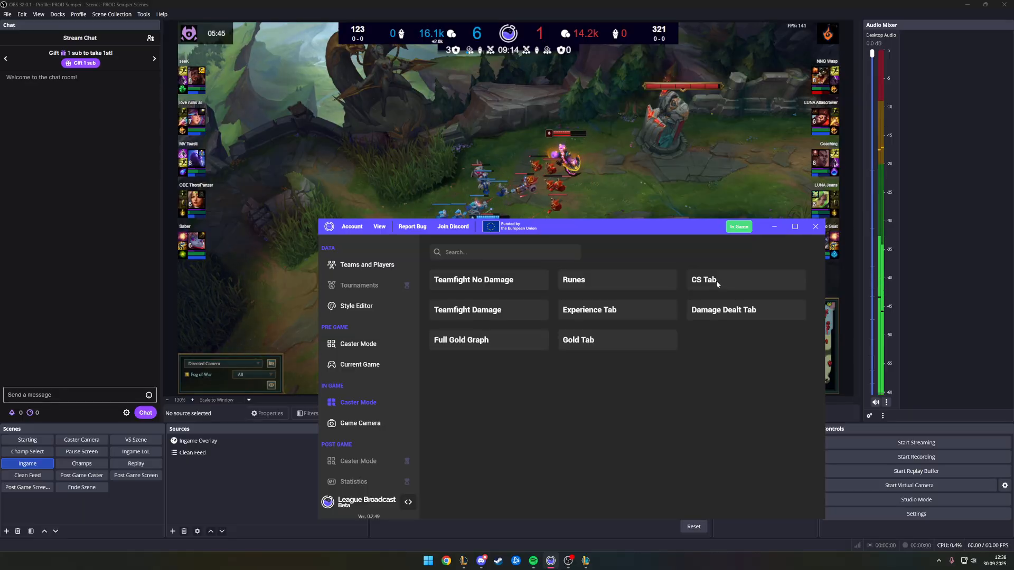
# Show CS Tab, toggle the Experience Tab on and off, then show Full Gold Graph.
pyautogui.click(703, 279)
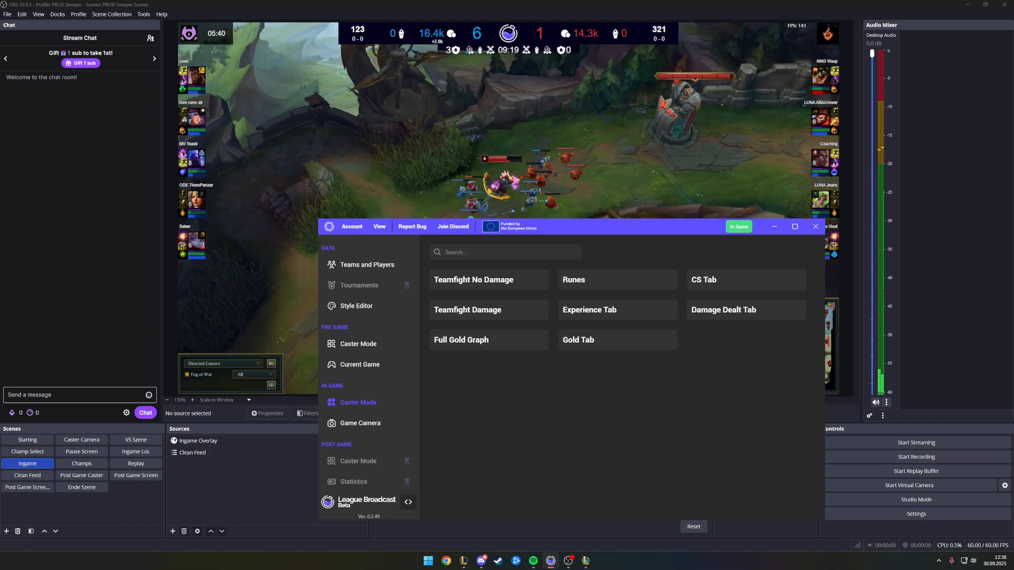
pyautogui.click(588, 310)
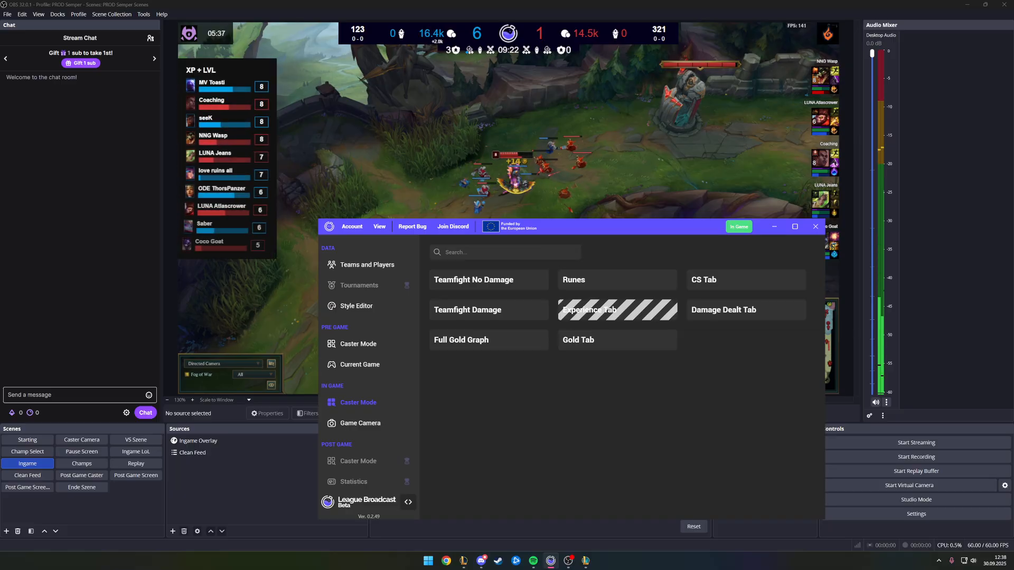
pyautogui.click(723, 310)
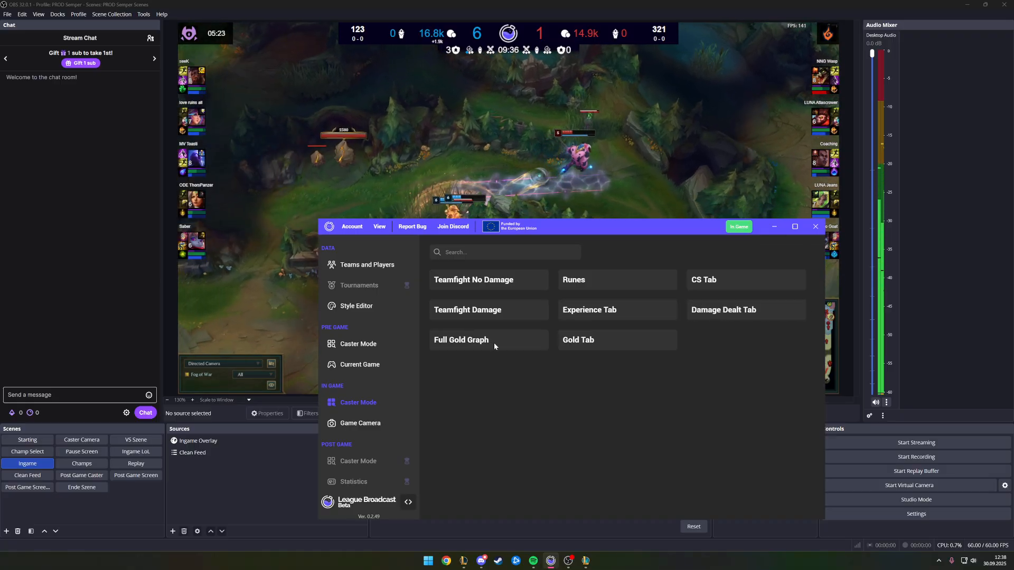
pyautogui.click(460, 339)
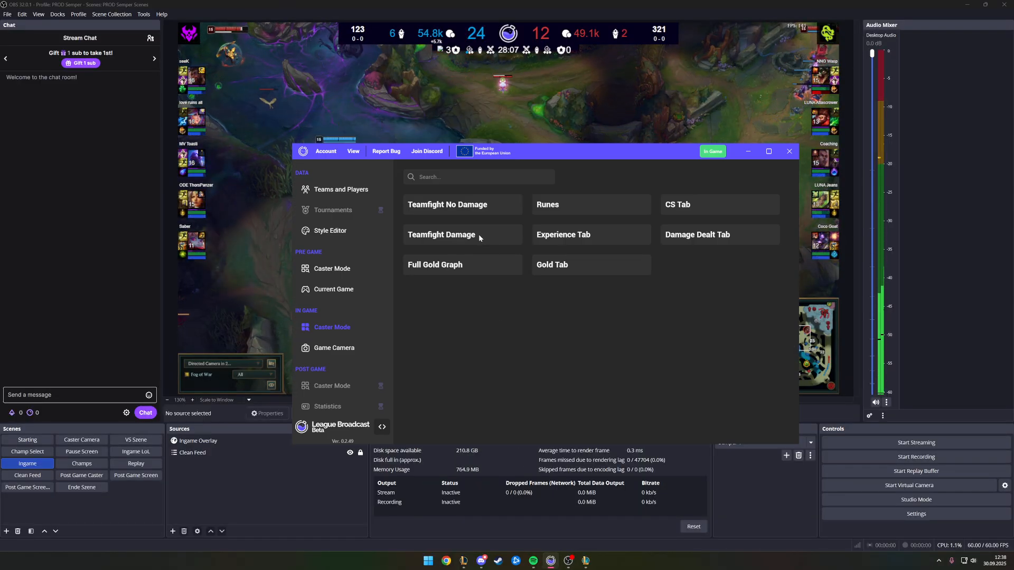
# Toggle the Teamfight Damage graphic on the overlay on, off, and on again.
pyautogui.click(788, 152)
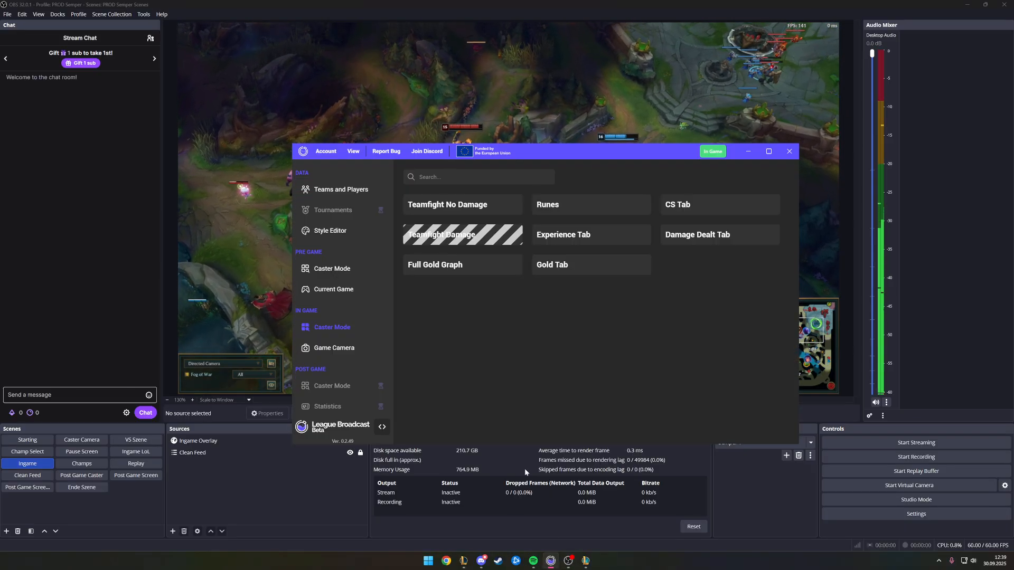
pyautogui.click(788, 152)
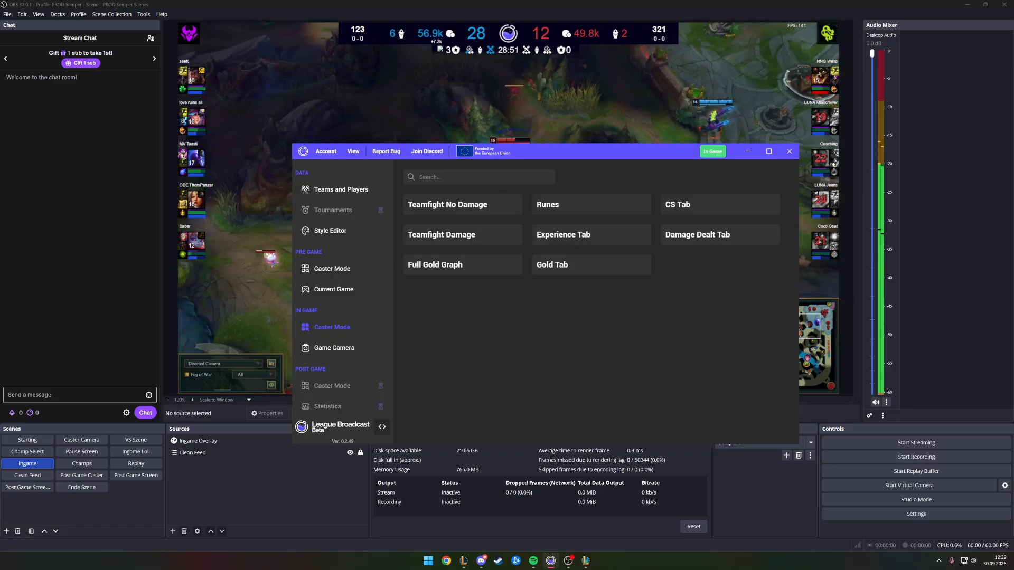
pyautogui.click(788, 152)
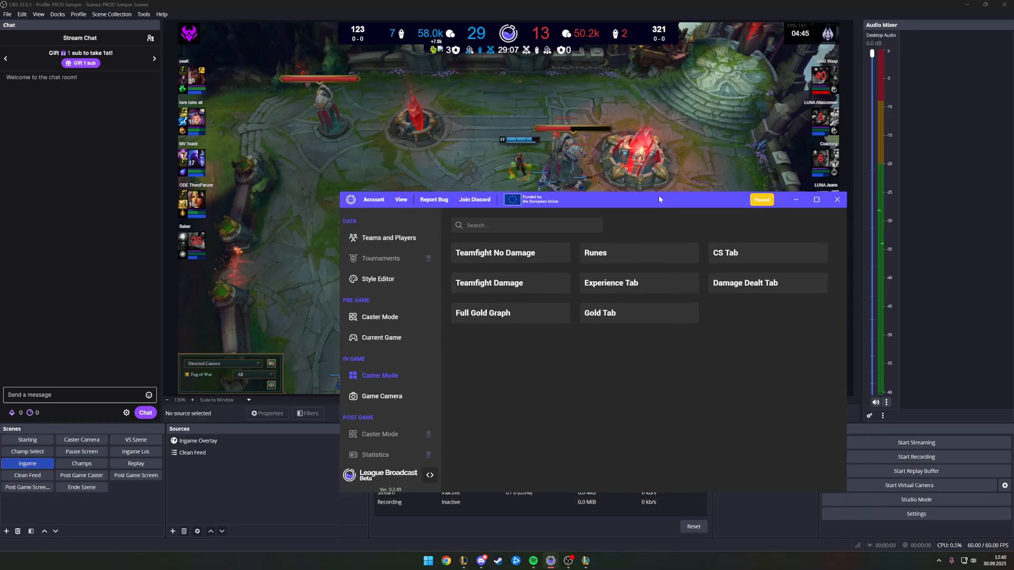
pyautogui.moveTo(413, 424)
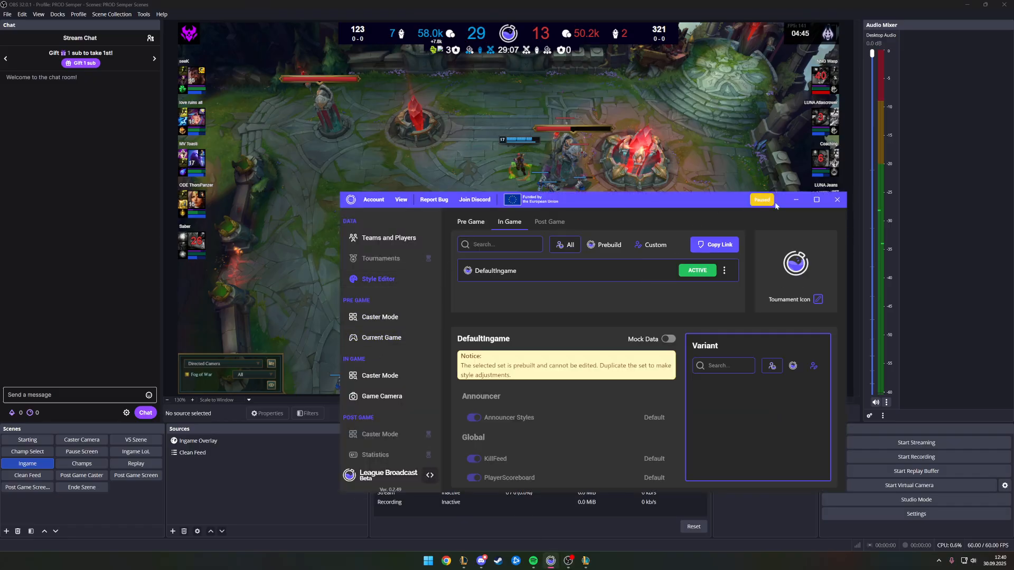
# Duplicate DefaultIngame into 'DefaultIngame - Copy', make it active, and switch back to the replay.
pyautogui.click(836, 199)
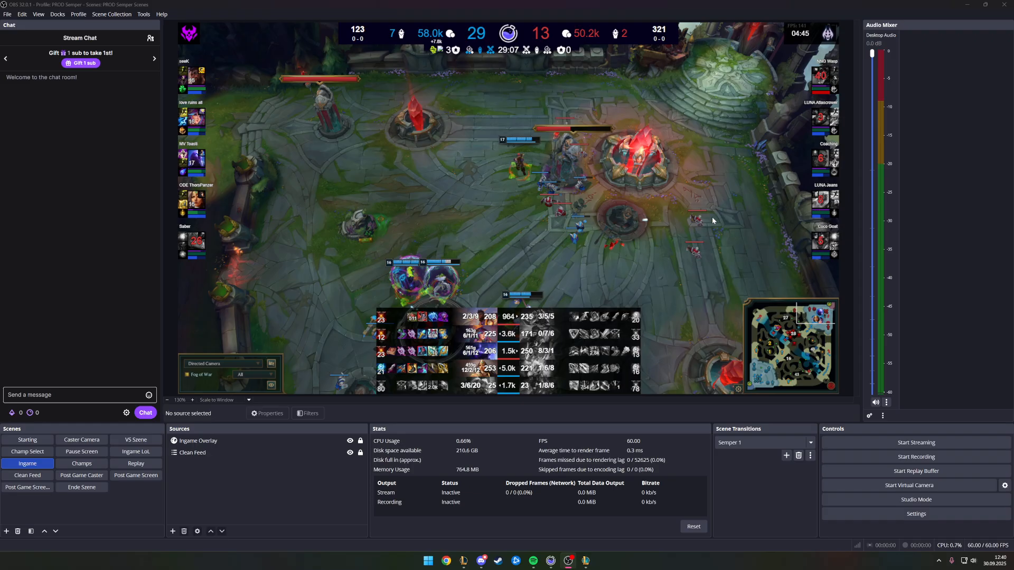
pyautogui.click(724, 270)
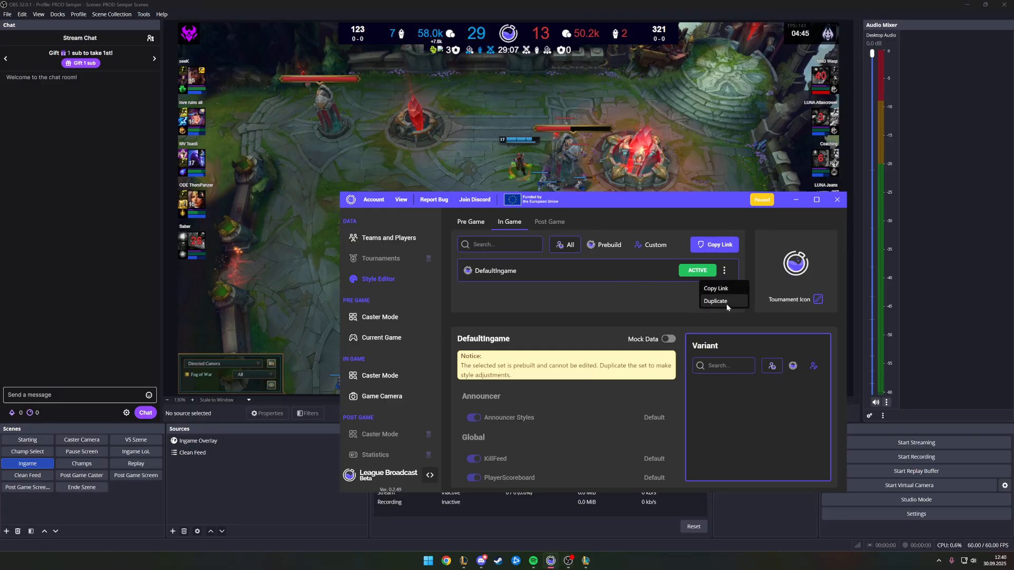
pyautogui.click(714, 302)
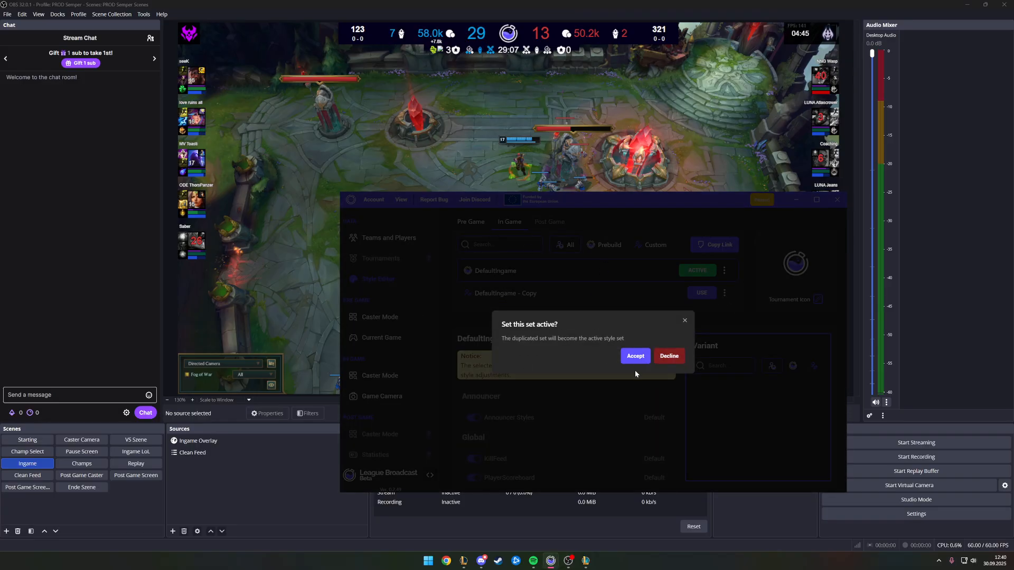
pyautogui.click(634, 356)
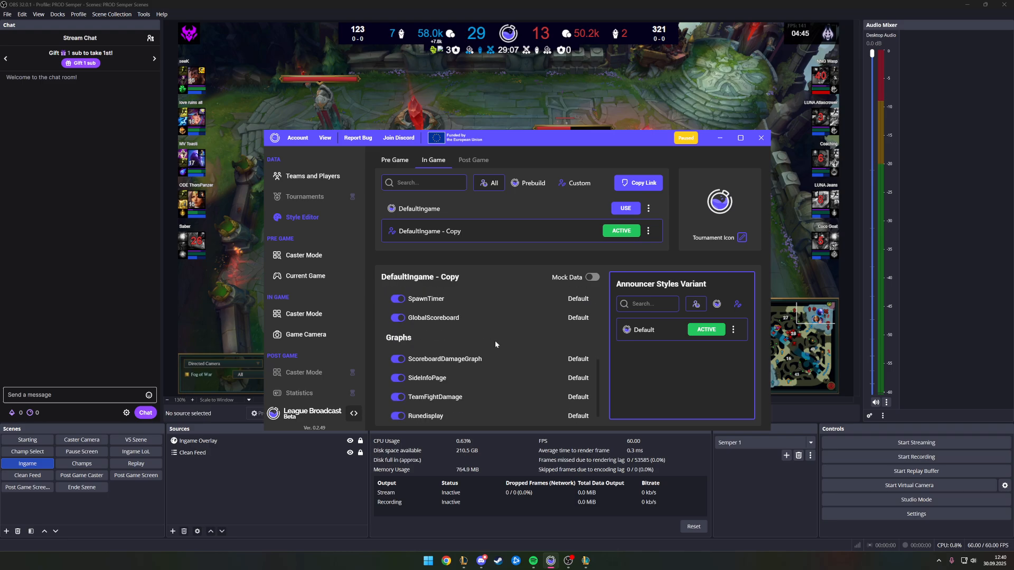
pyautogui.click(434, 391)
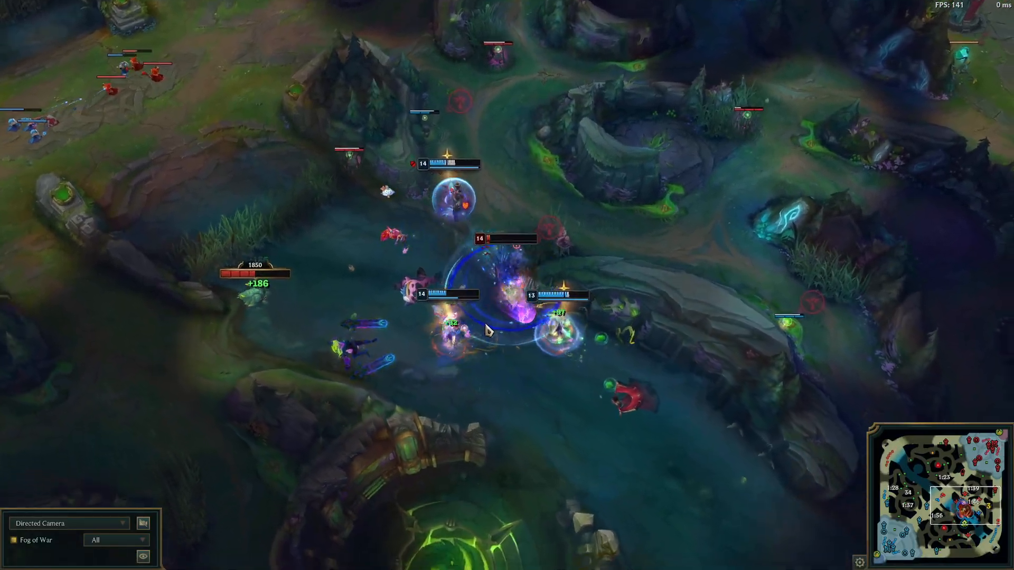
# Bring up the Stop Watching prompt with Escape and leave the replay.
pyautogui.press('Escape')
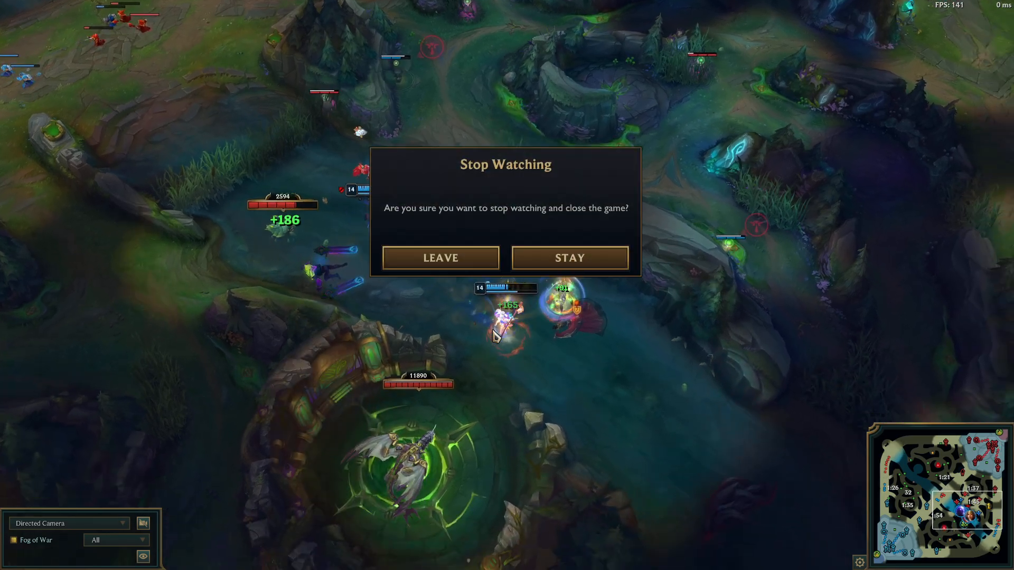
pyautogui.click(440, 258)
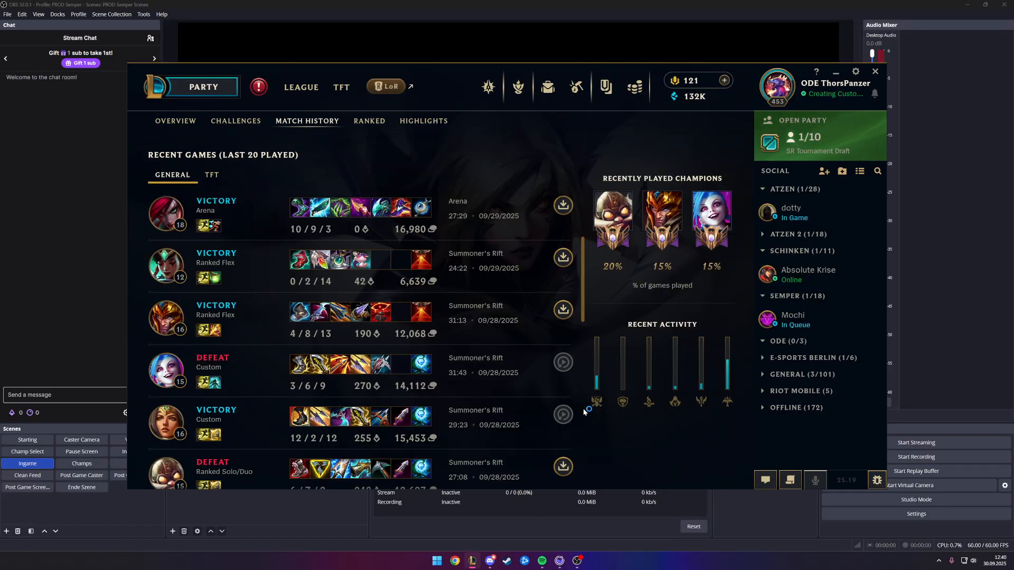
pyautogui.moveTo(556, 432)
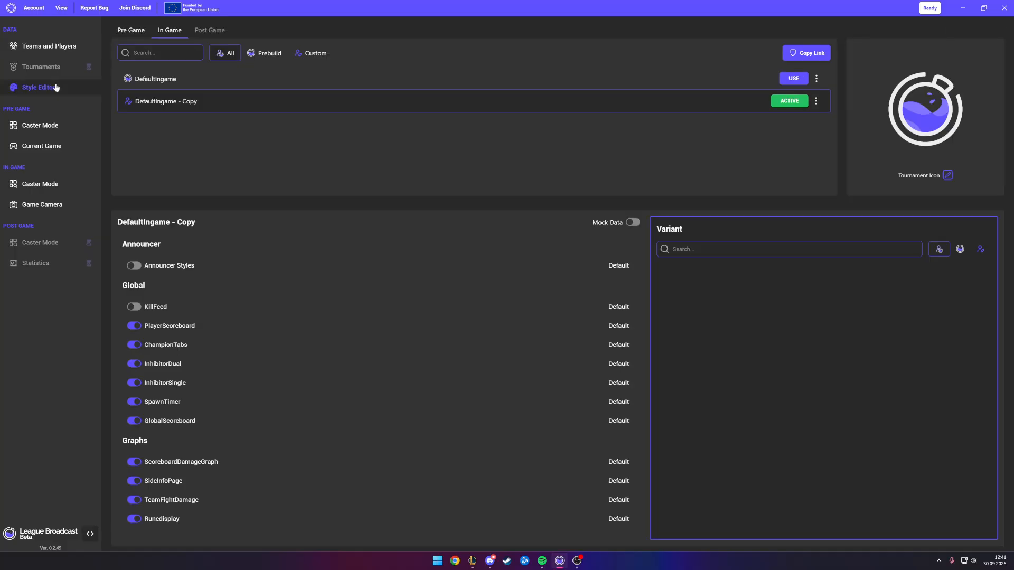
# Open the In Game Caster Mode graphics list.
pyautogui.click(40, 184)
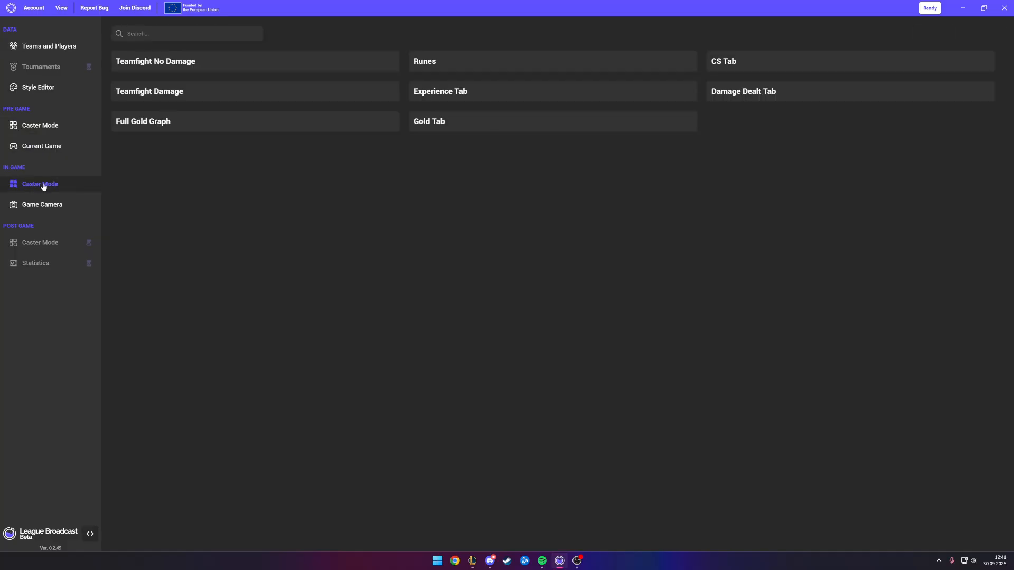
# Open the Game Camera page under In Game in the sidebar.
pyautogui.click(42, 204)
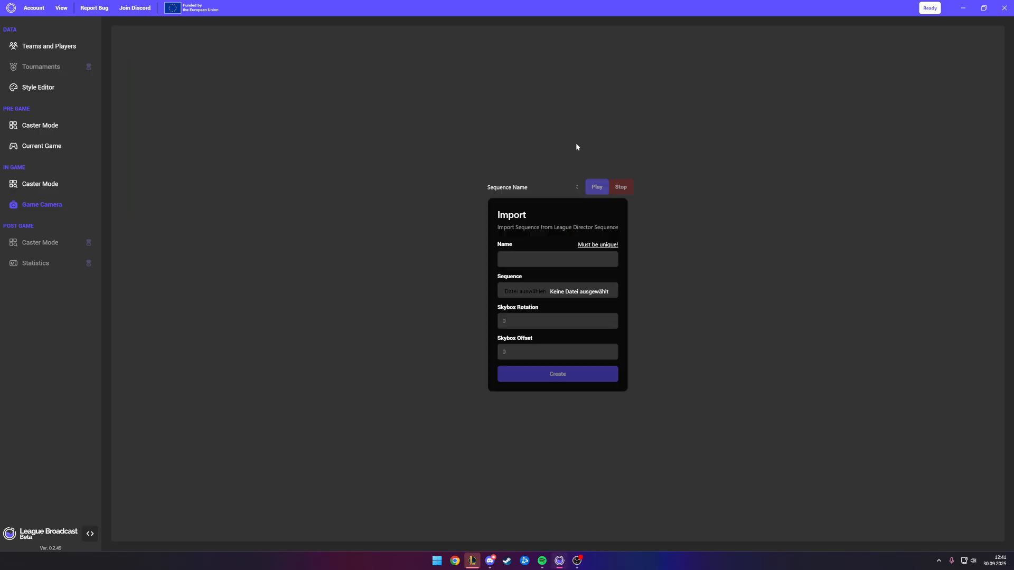
pyautogui.moveTo(525, 190)
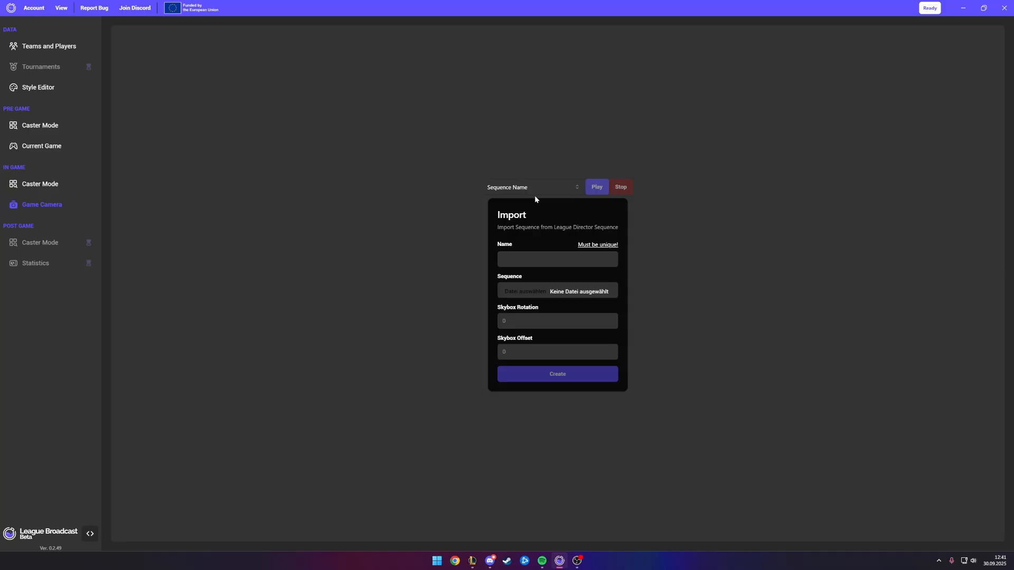
pyautogui.moveTo(462, 294)
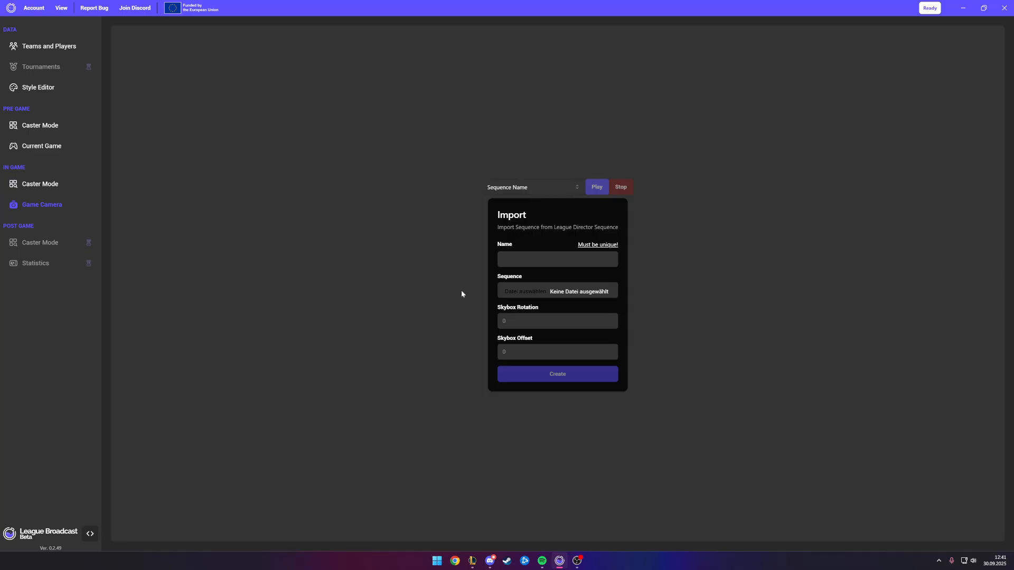